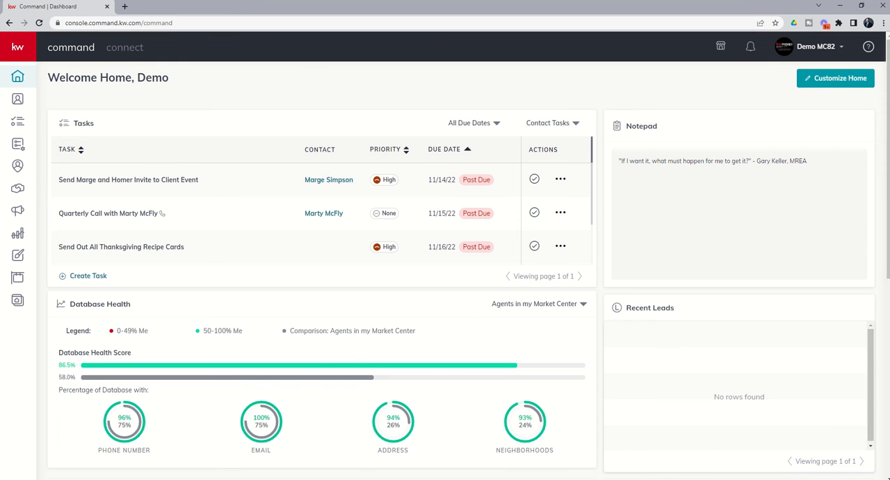
mouse_move(17, 123)
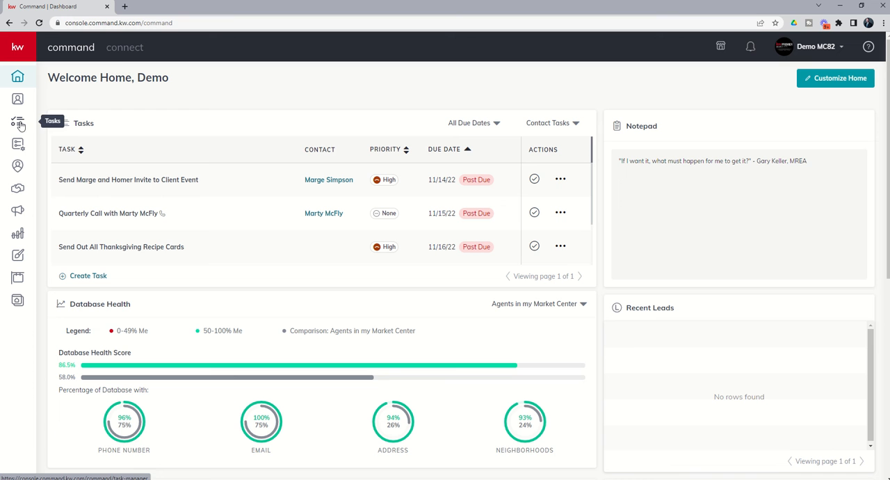
mouse_move(17, 187)
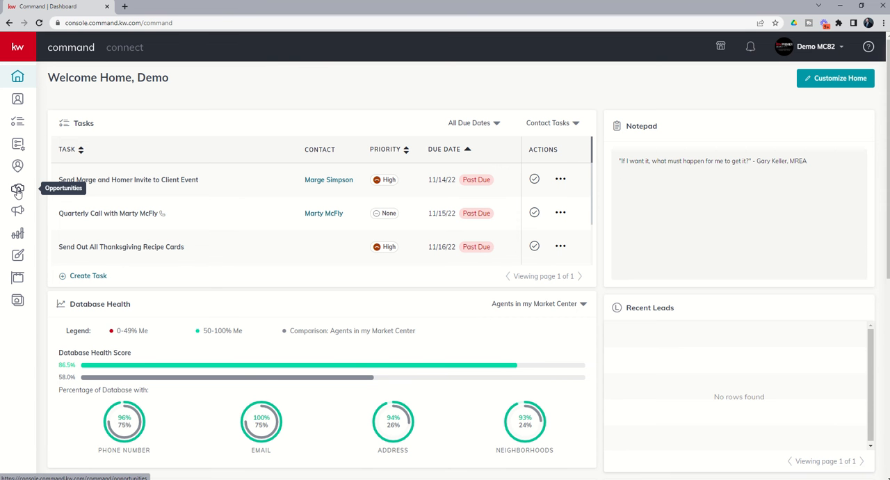
Step: Open the 742 Evergreen Terrace listing from the pipeline's Active listings stage
left_click(16, 192)
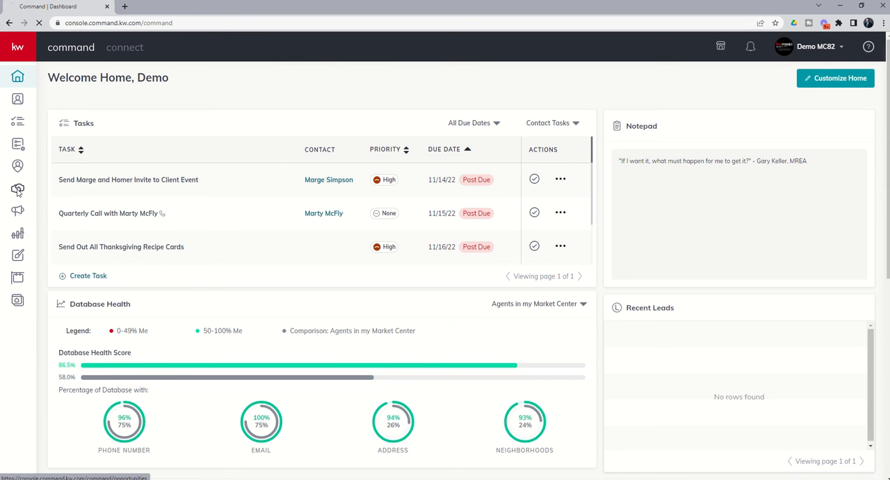
left_click(17, 189)
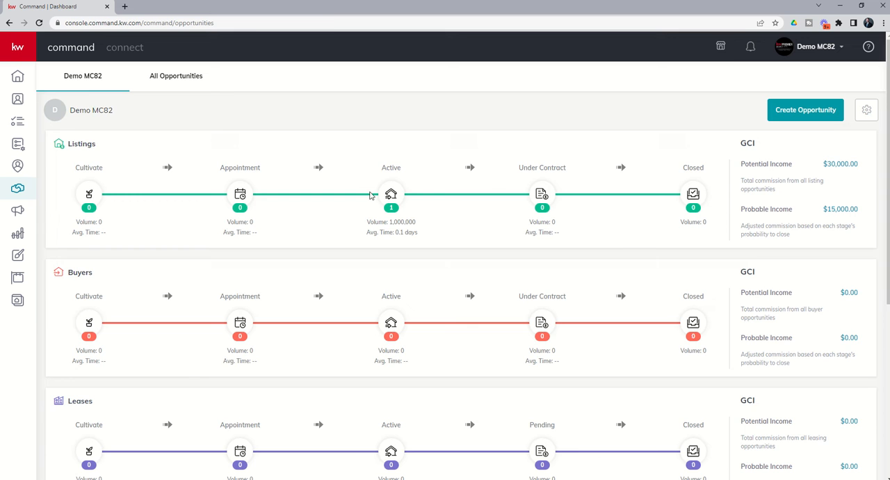
left_click(391, 202)
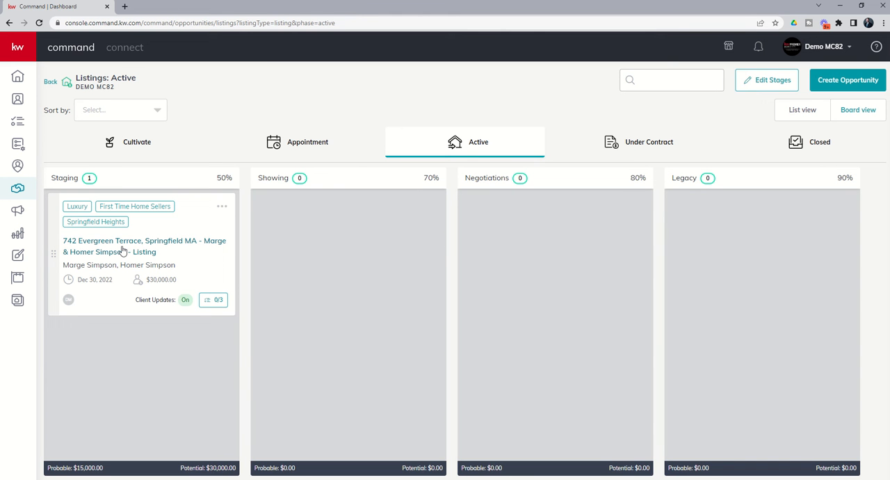
left_click(144, 245)
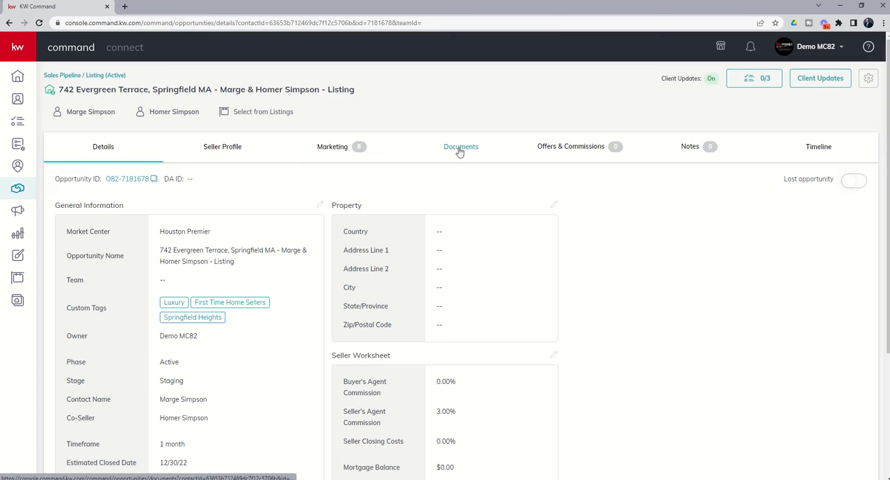
Step: View the listing's Residential-Listing document checklist, 0 of 38 uploaded
left_click(461, 146)
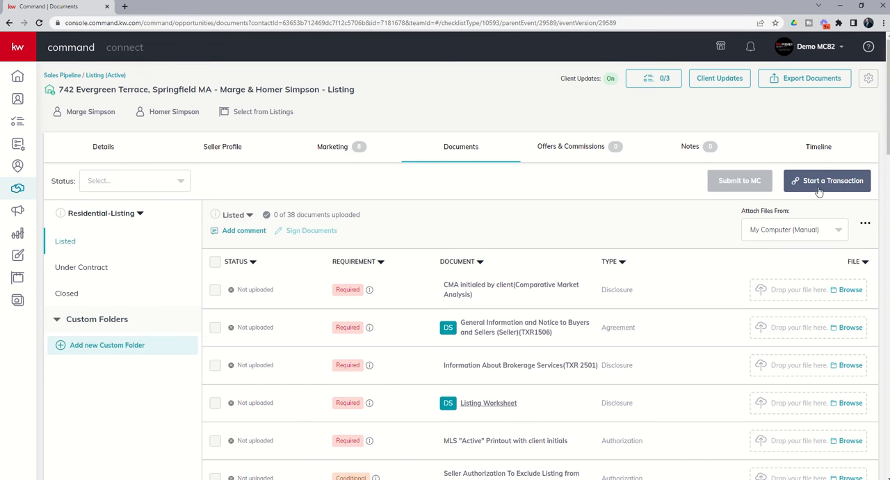
mouse_move(819, 203)
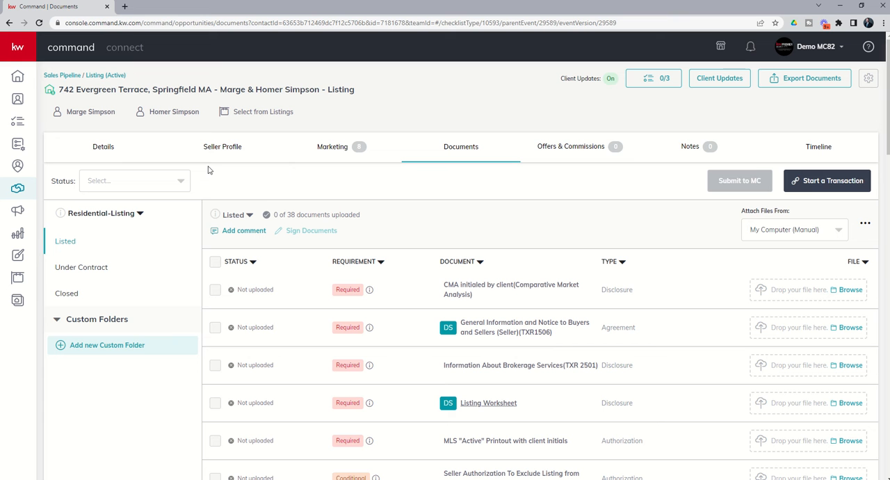
mouse_move(826, 180)
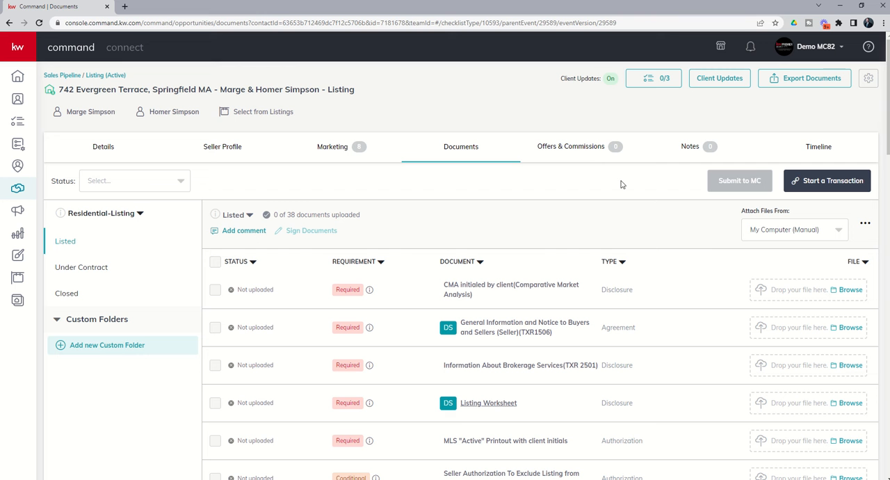
mouse_move(133, 249)
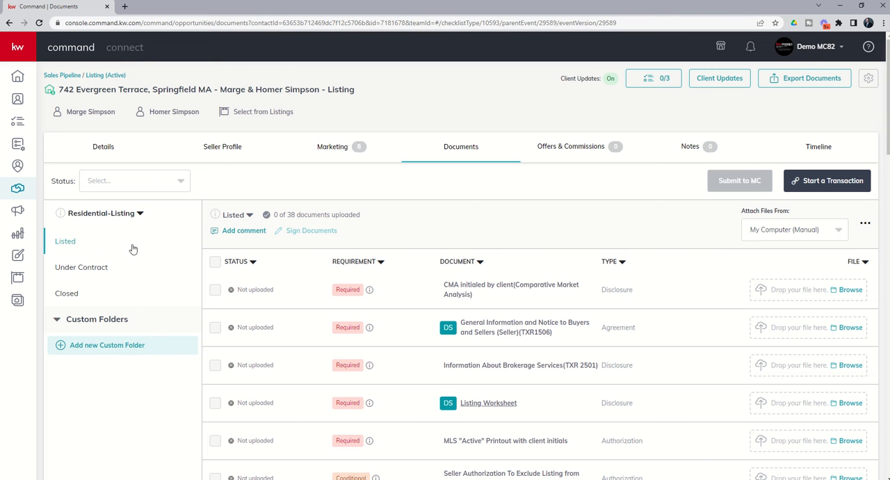
mouse_move(76, 249)
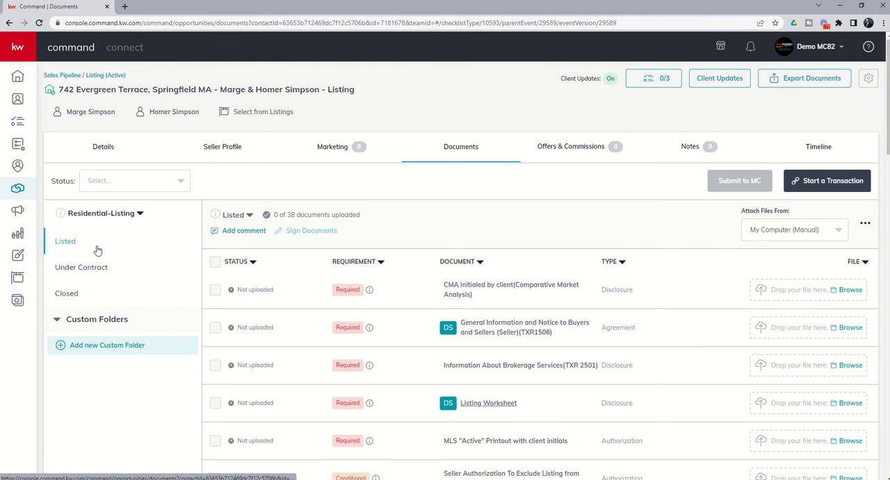
scroll("down", 3)
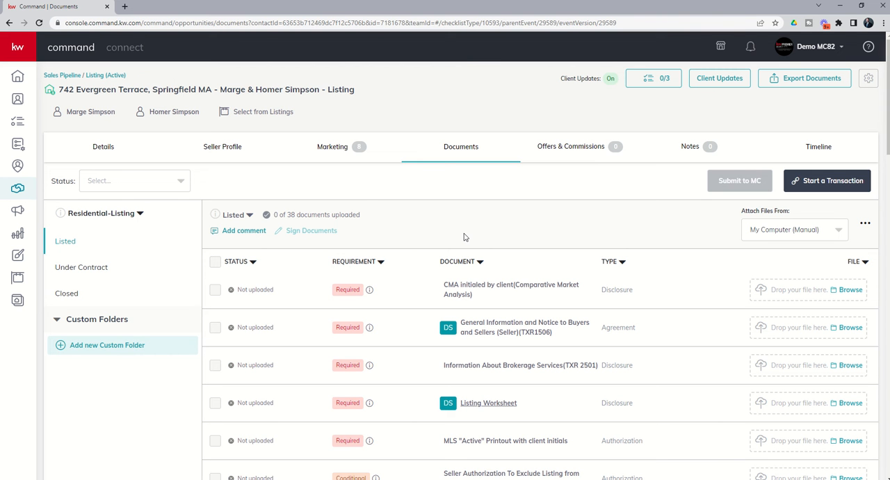
mouse_move(124, 239)
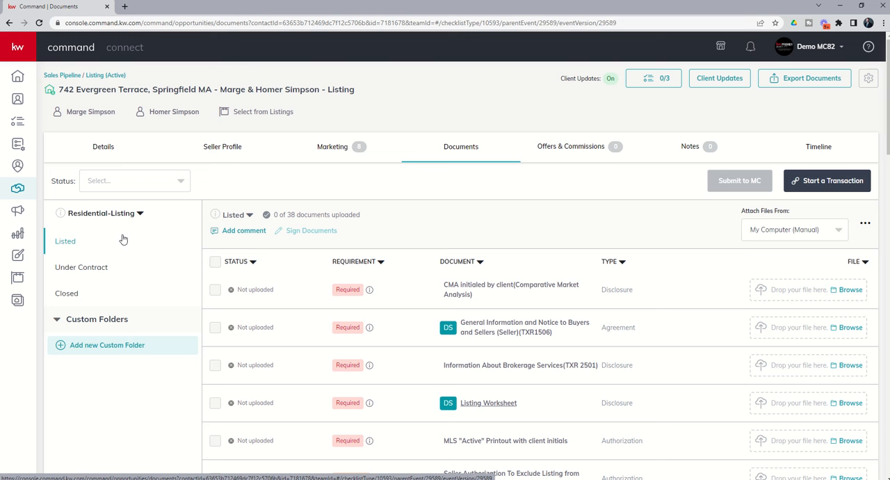
mouse_move(97, 217)
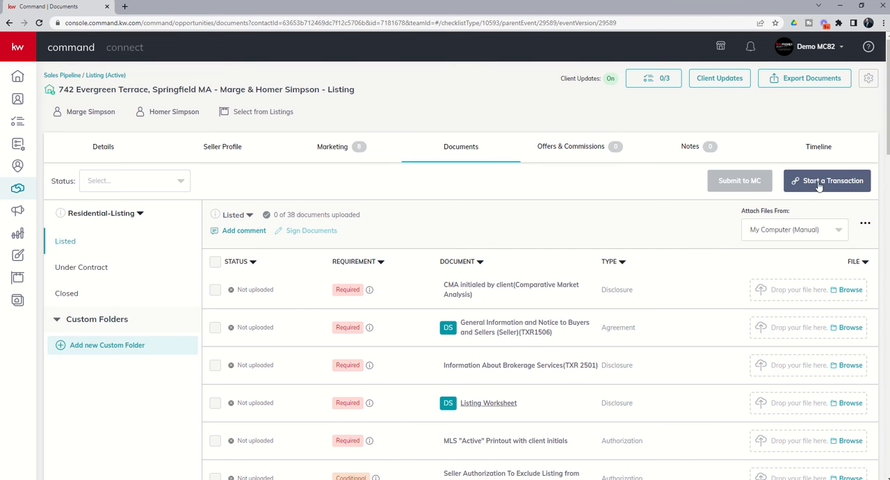
Step: Start a DocuSign transaction room for the listing from the Documents tab
left_click(826, 181)
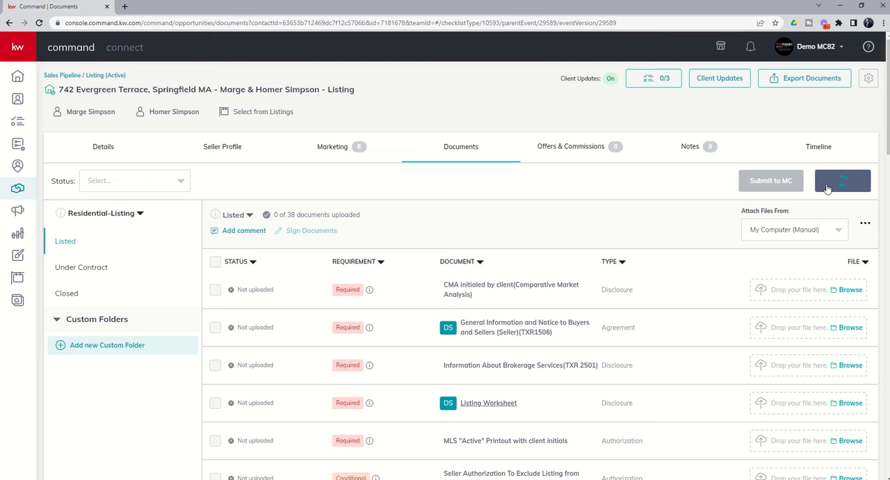
left_click(843, 181)
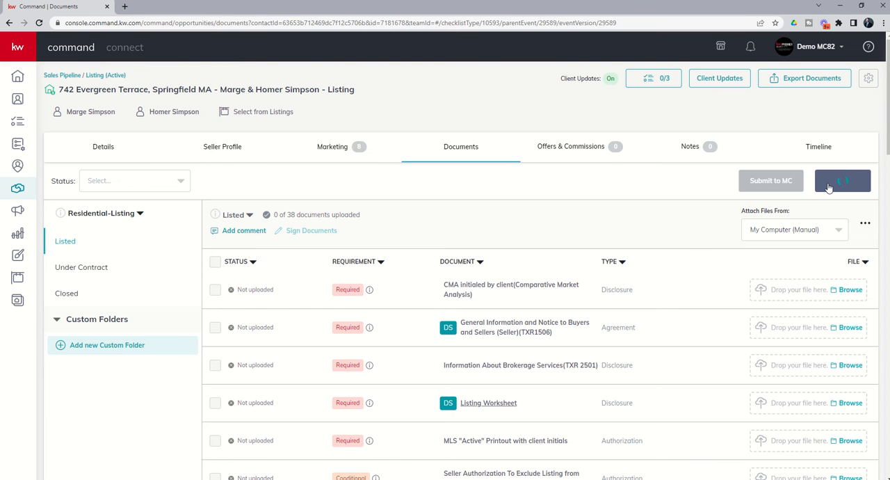
left_click(843, 180)
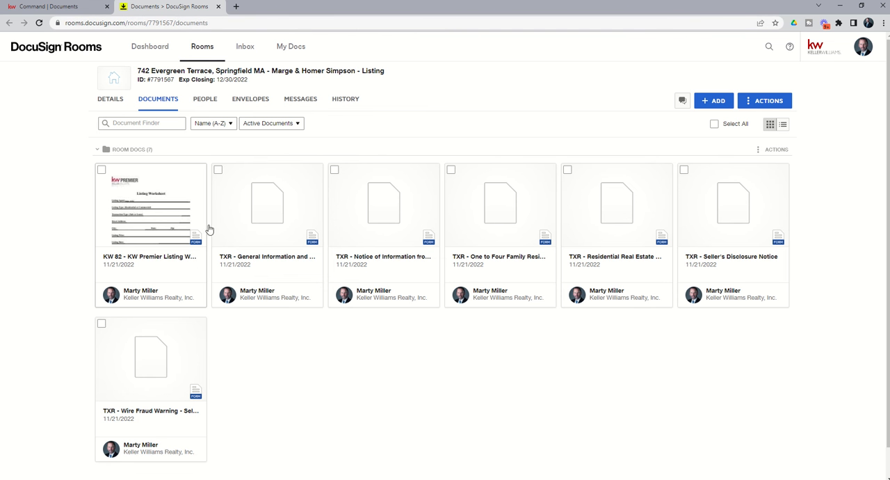
mouse_move(693, 223)
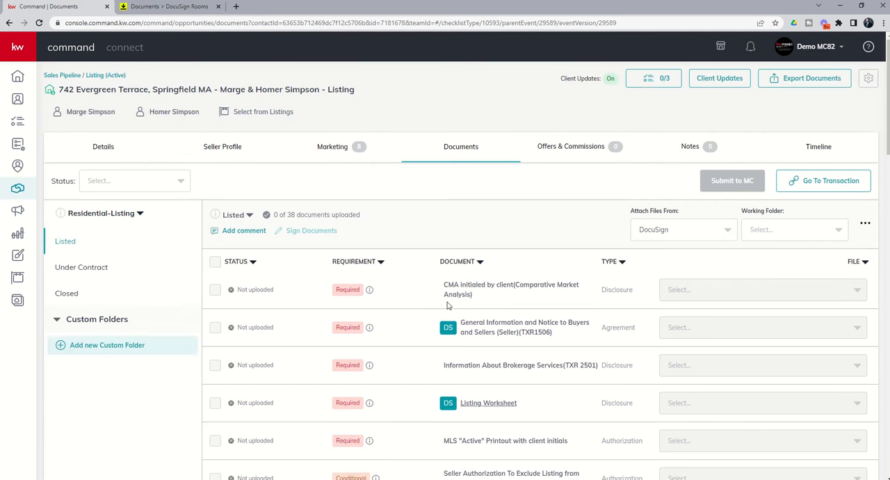
scroll("down", 3)
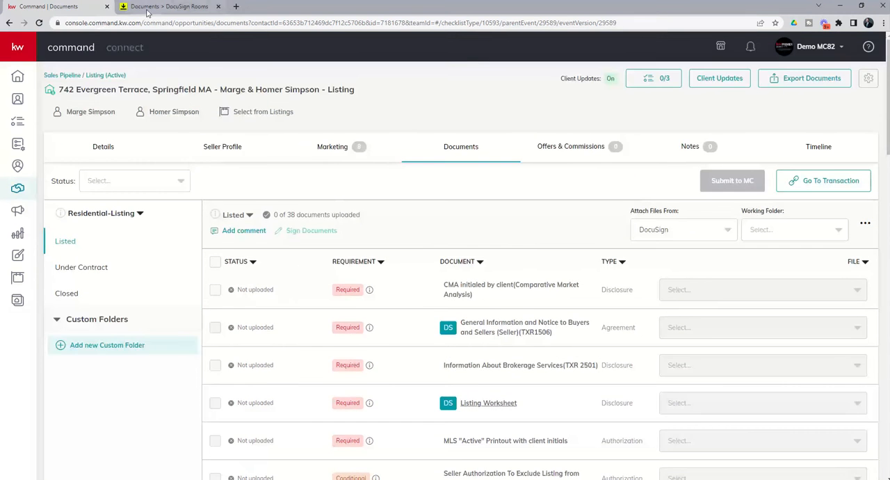
Step: Switch to the DocuSign Rooms tab showing the listing room's seven documents
left_click(167, 5)
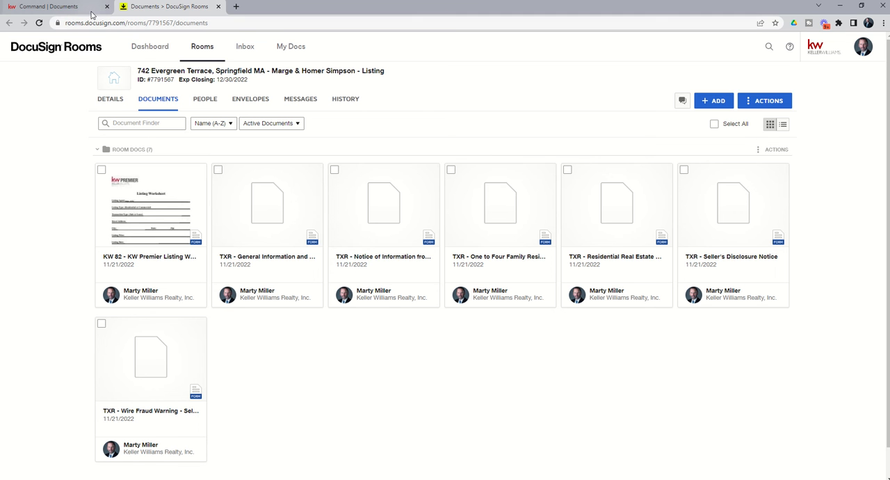
mouse_move(342, 380)
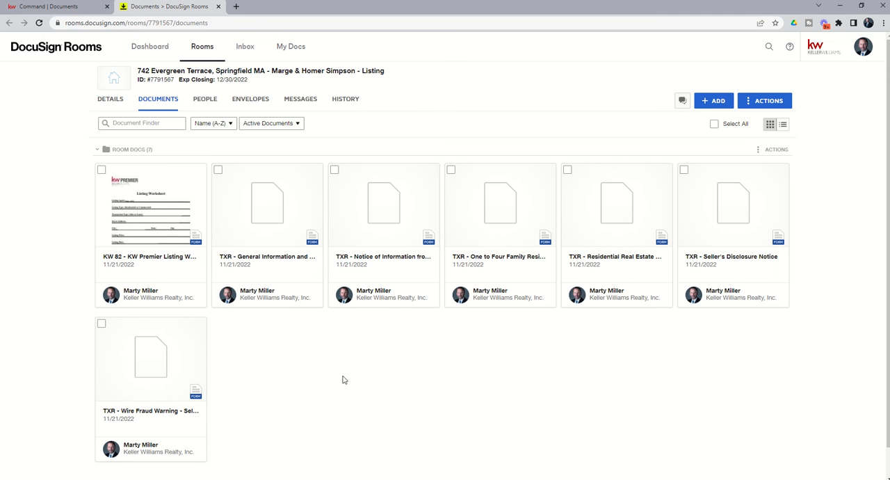
mouse_move(438, 369)
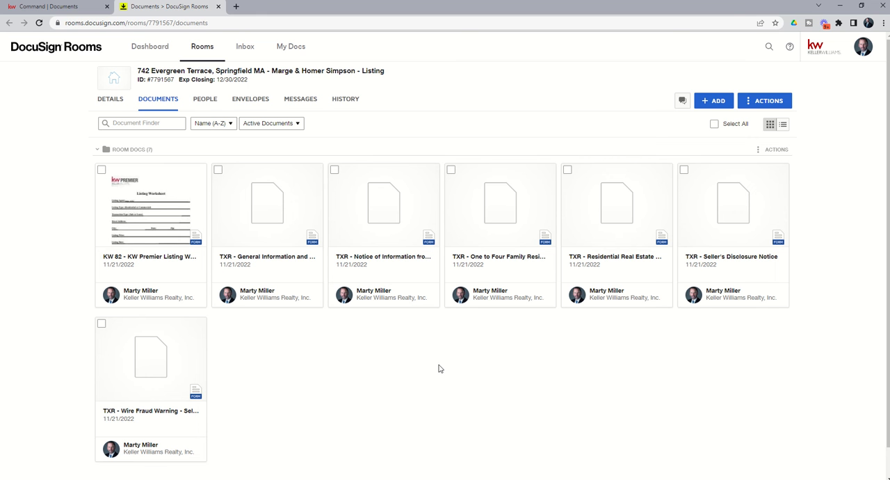
mouse_move(355, 369)
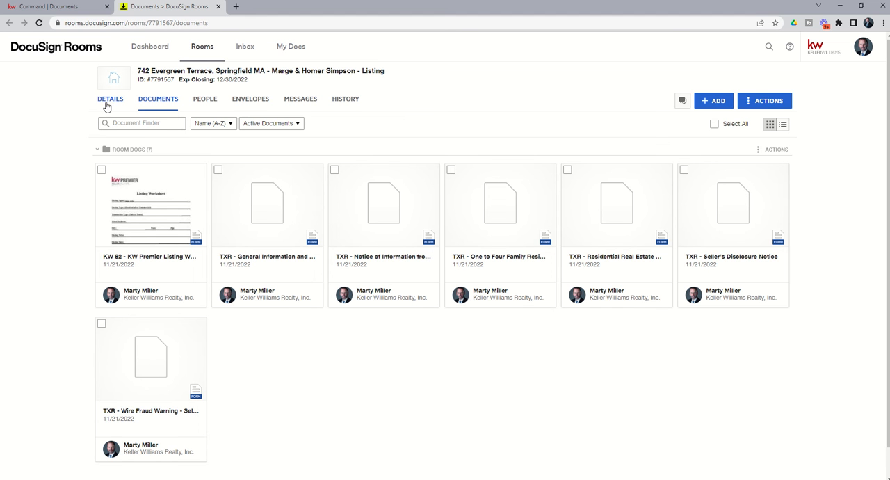
left_click(110, 99)
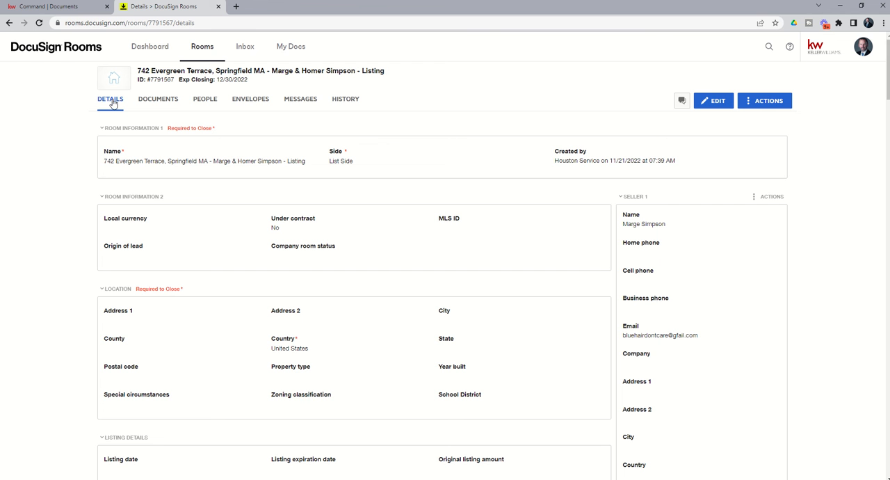
mouse_move(402, 147)
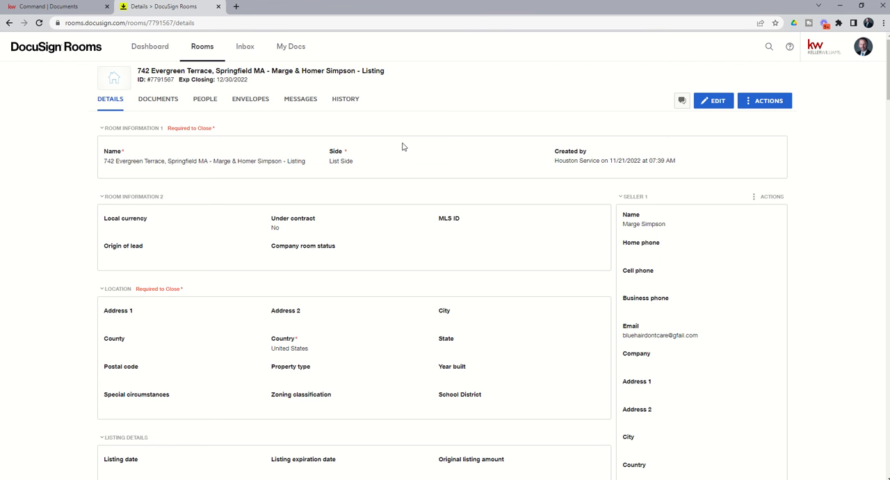
mouse_move(473, 170)
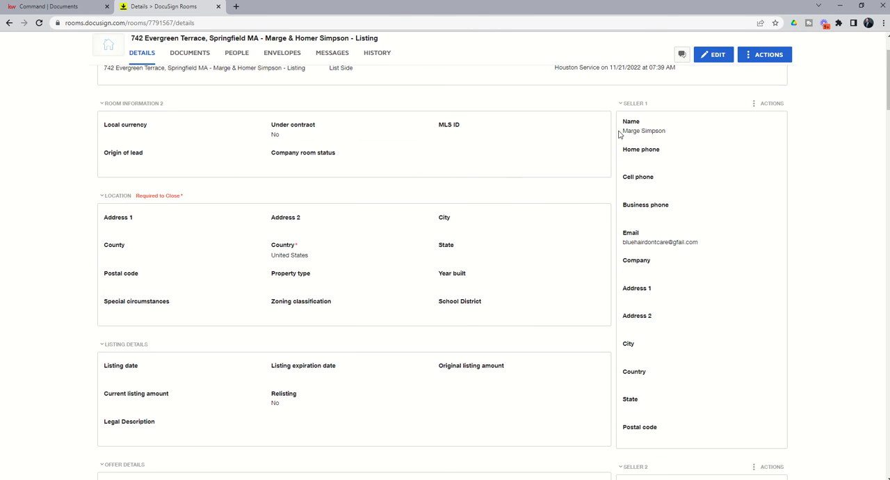
mouse_move(606, 245)
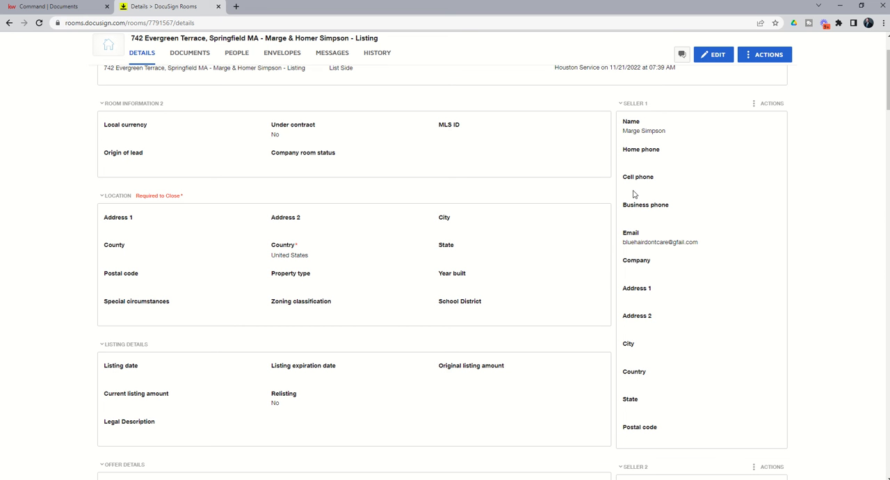
scroll("down", 3)
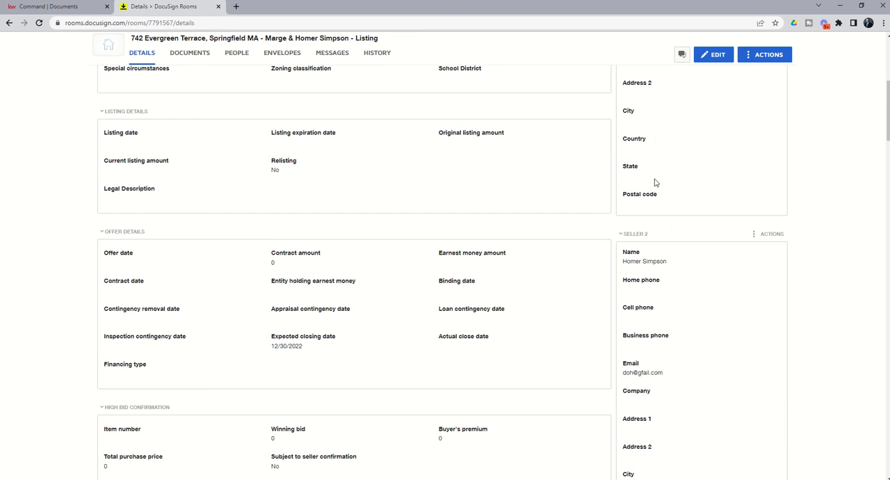
scroll("down", 3)
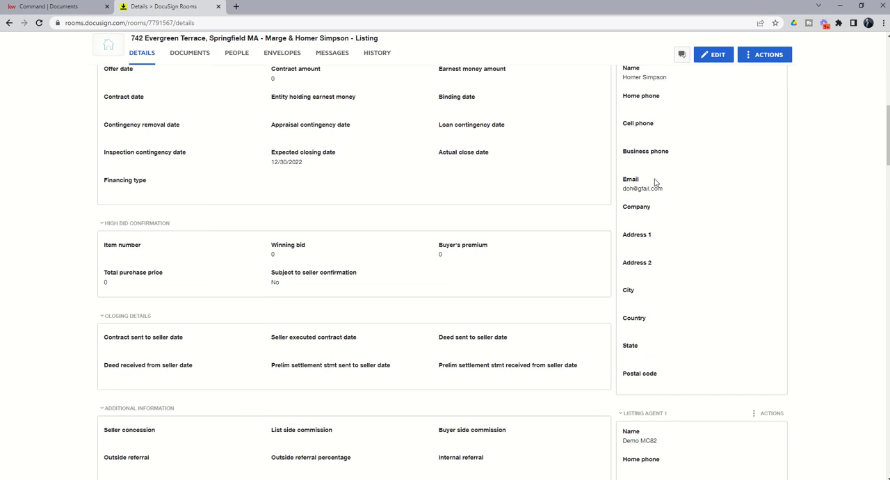
scroll("down", 3)
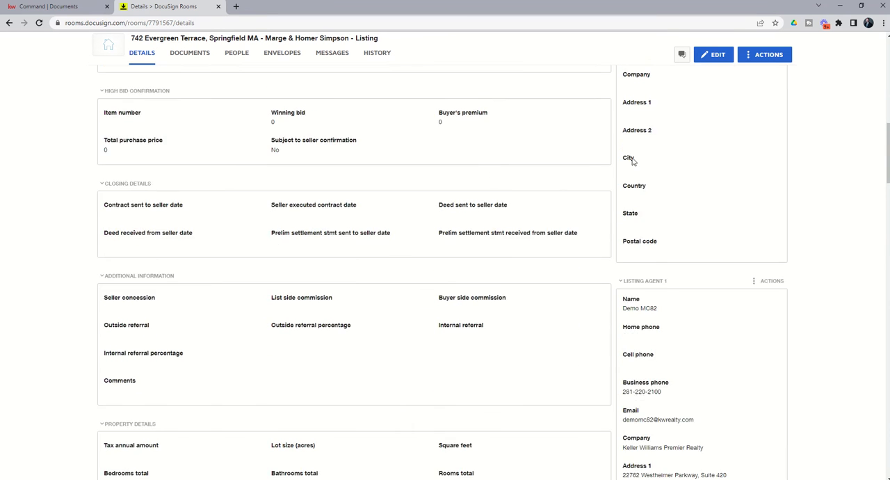
scroll("down", 3)
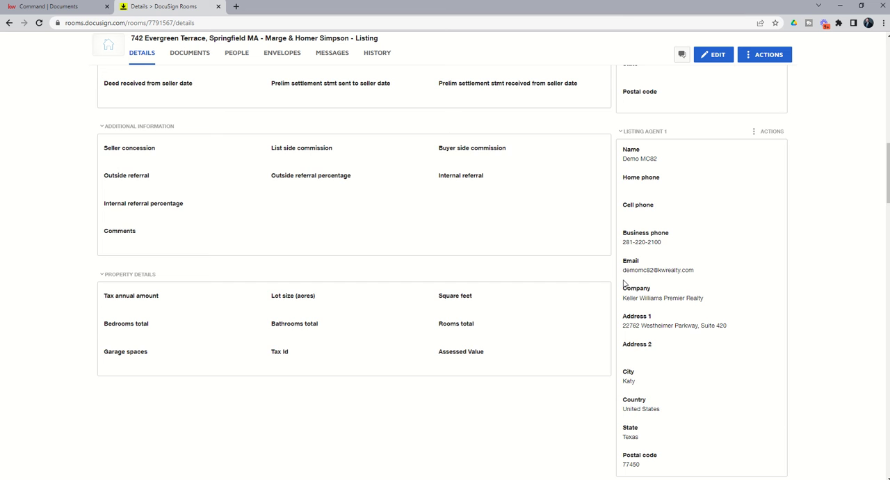
scroll("down", 3)
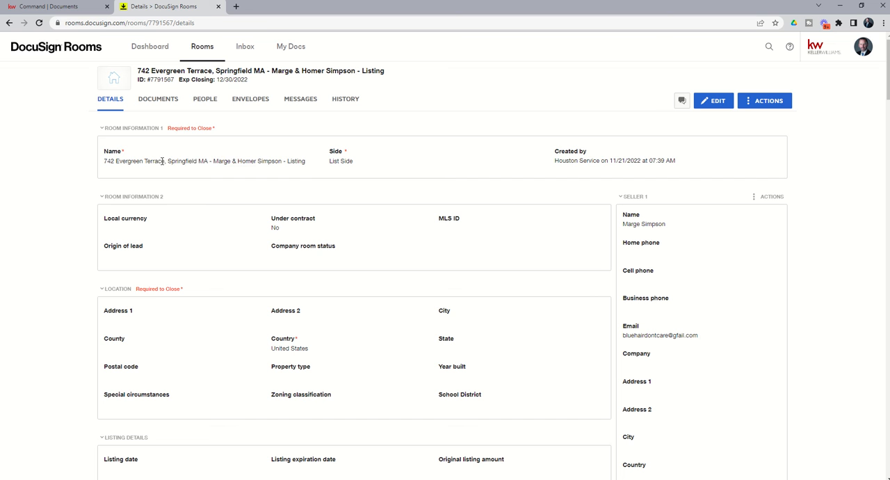
mouse_move(197, 171)
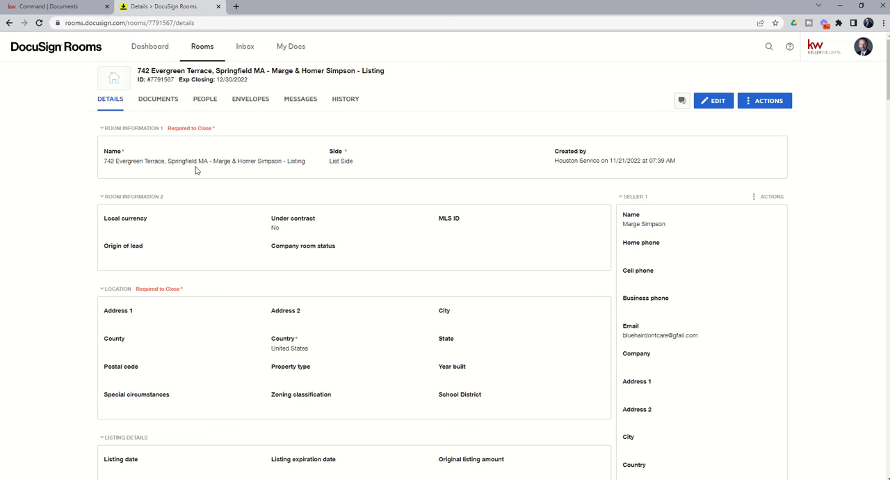
mouse_move(221, 169)
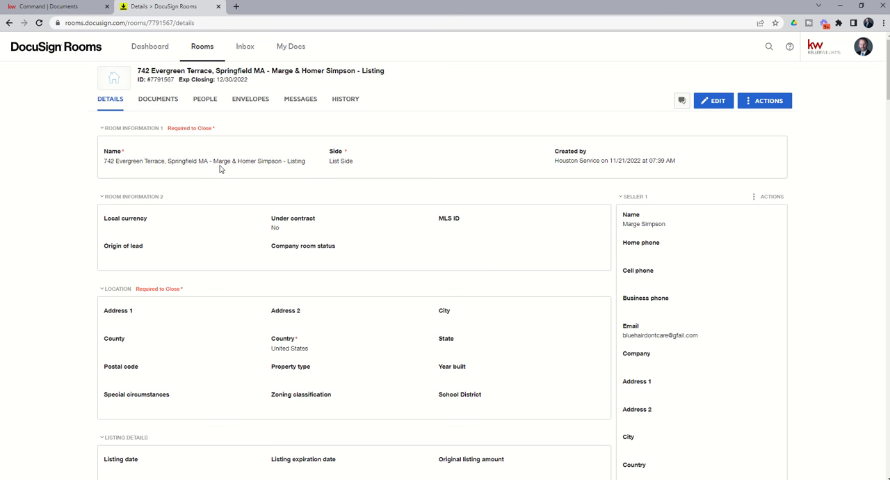
mouse_move(167, 120)
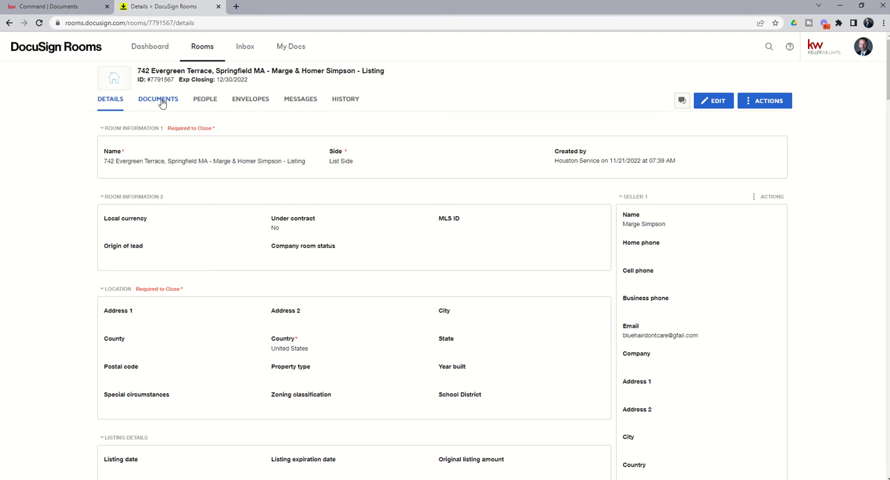
Step: Return to the room's Documents view listing its seven forms
left_click(158, 98)
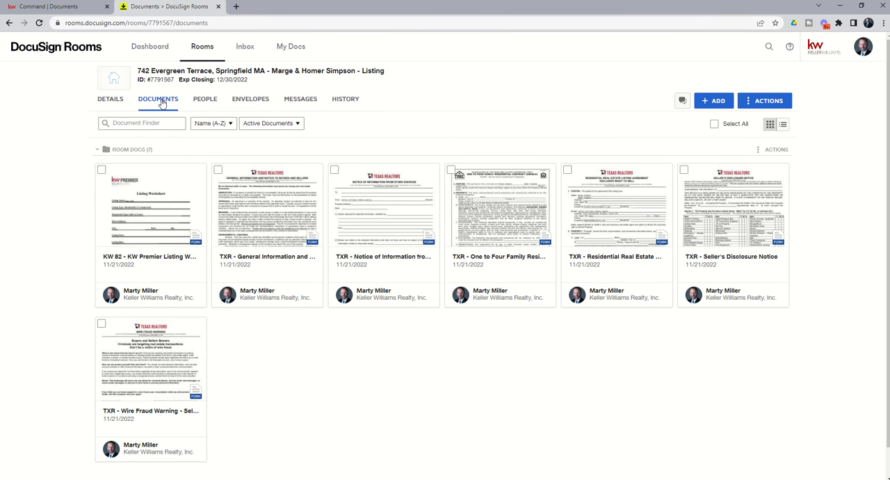
mouse_move(295, 118)
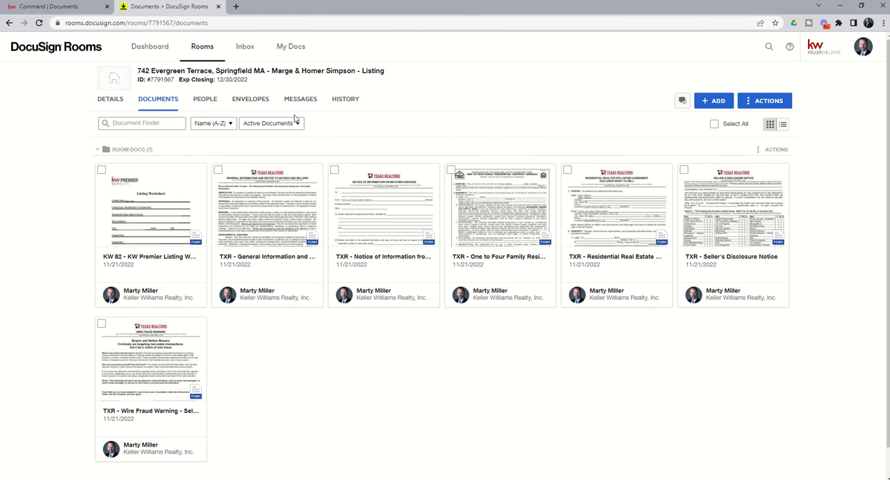
mouse_move(434, 134)
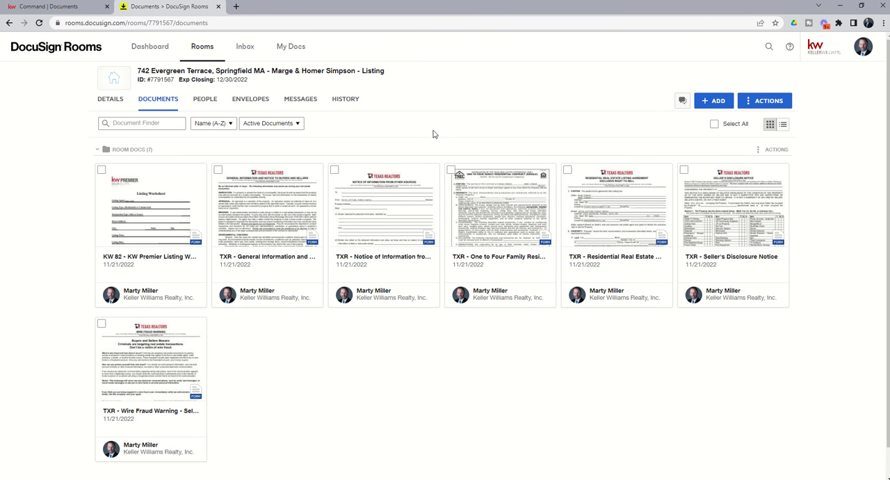
mouse_move(284, 256)
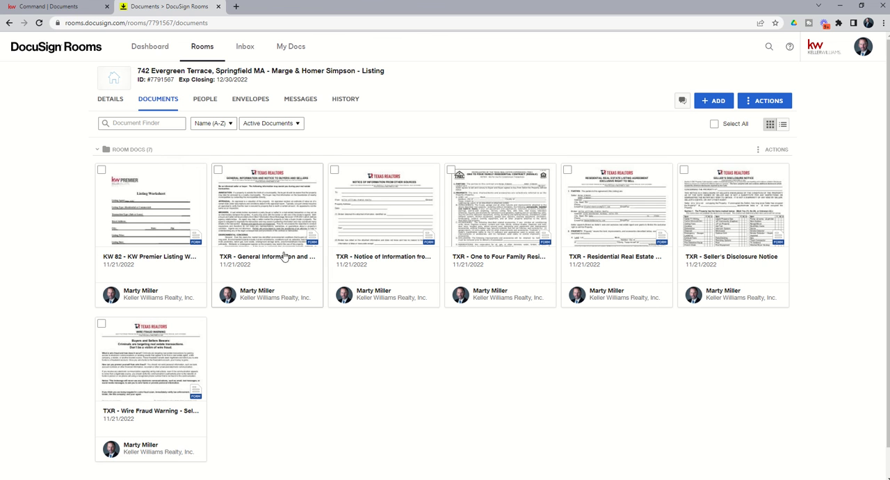
mouse_move(529, 274)
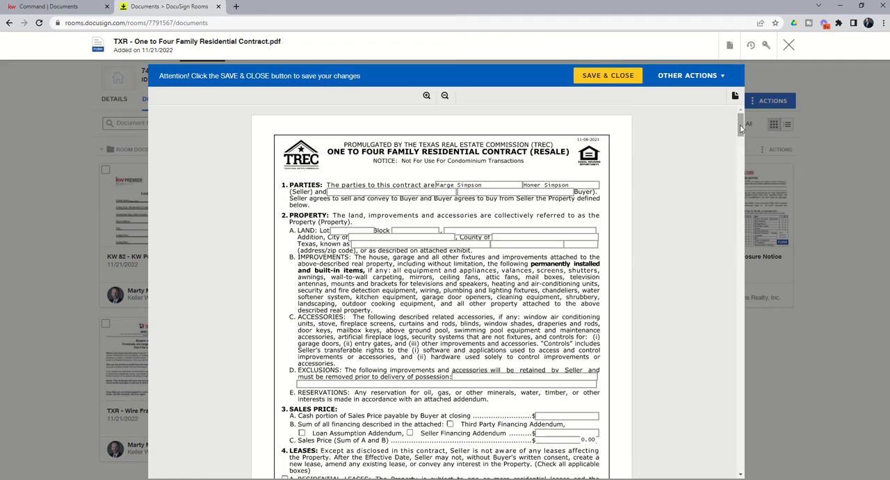
Step: Review the One to Four Family Residential Contract's prefilled broker page, then close it
scroll("down", 3)
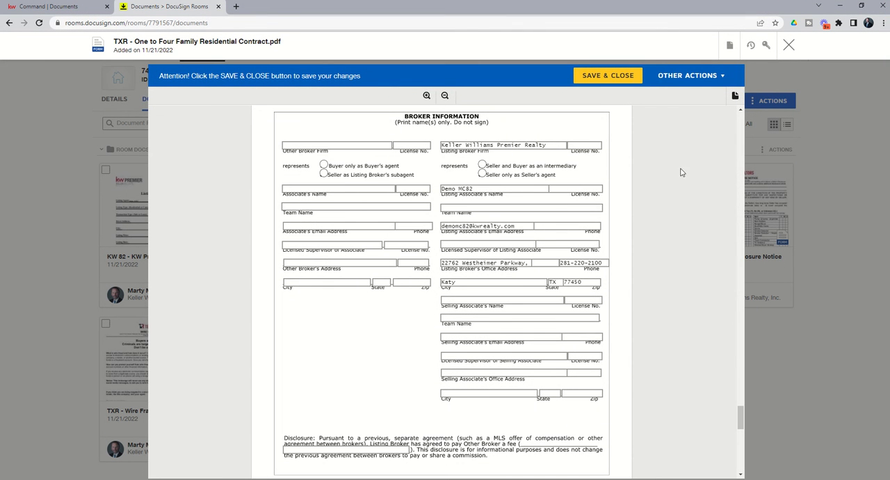
mouse_move(518, 145)
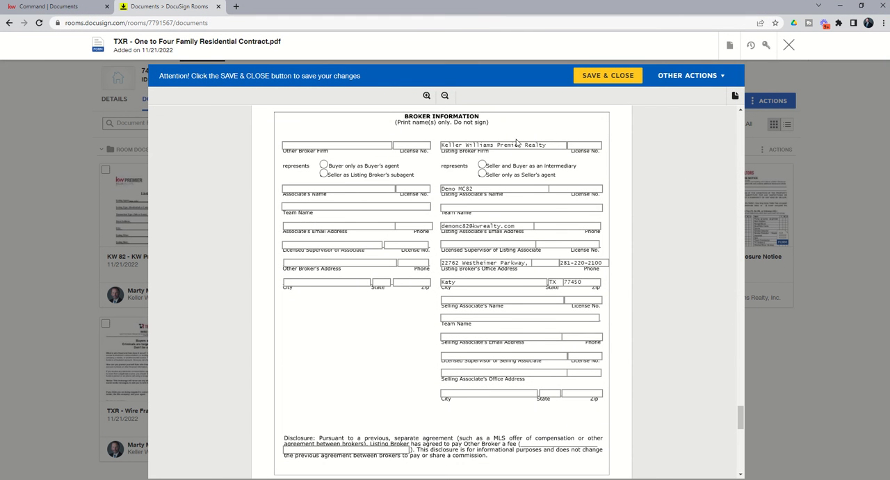
mouse_move(459, 176)
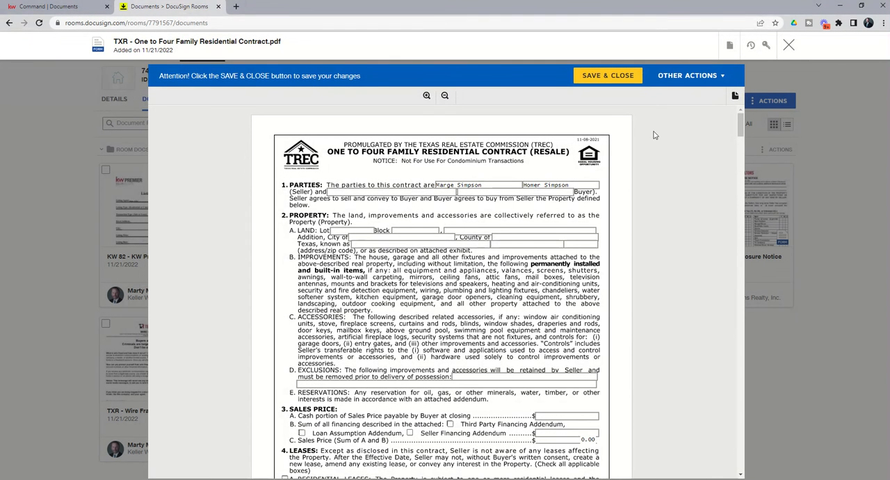
mouse_move(387, 220)
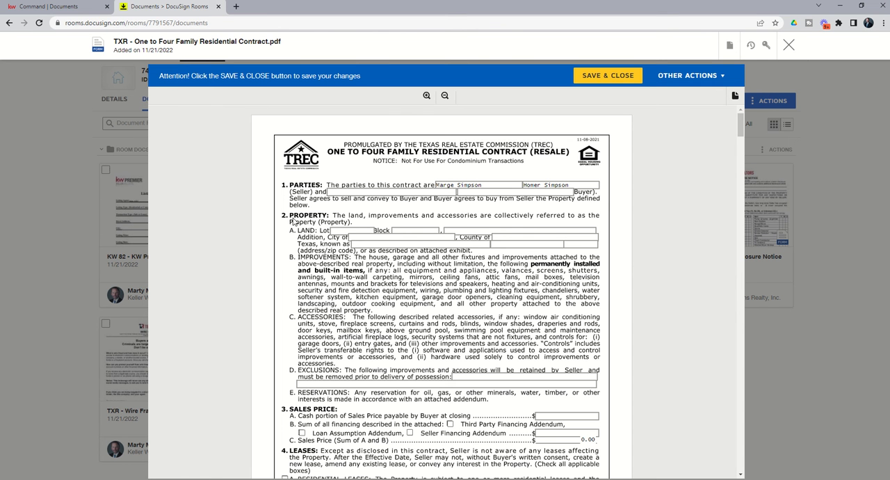
mouse_move(687, 92)
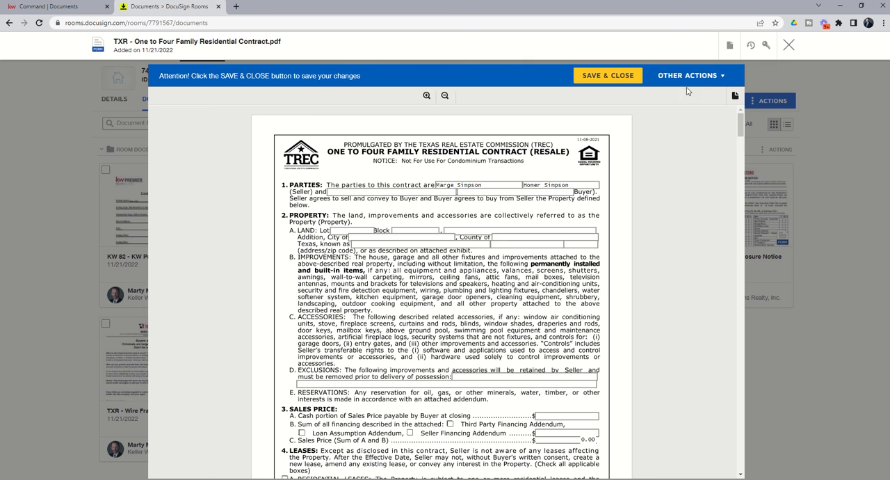
left_click(789, 44)
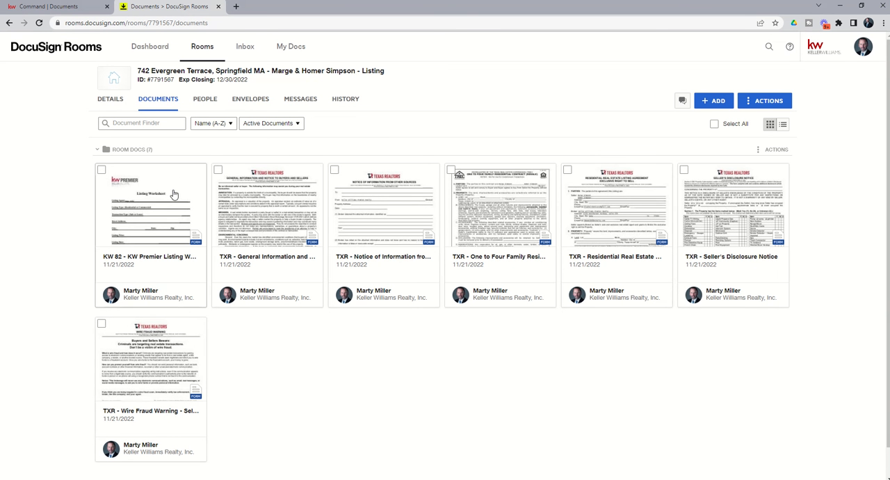
mouse_move(277, 108)
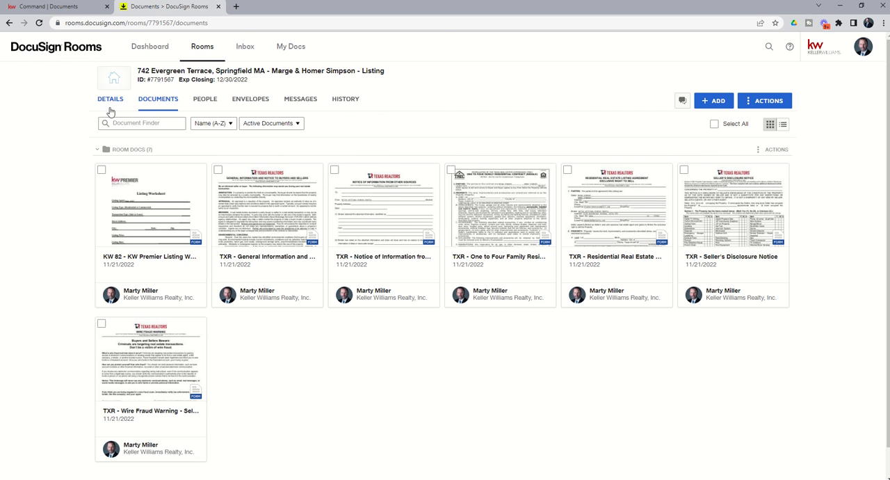
mouse_move(146, 97)
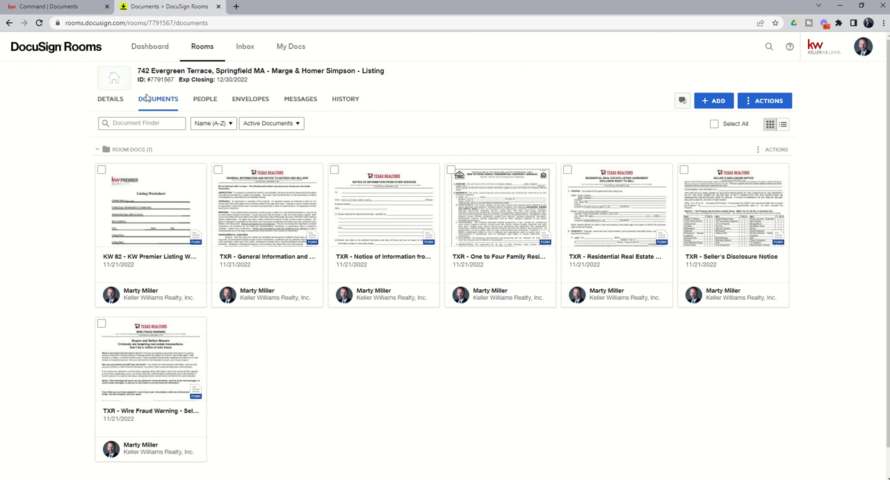
mouse_move(250, 98)
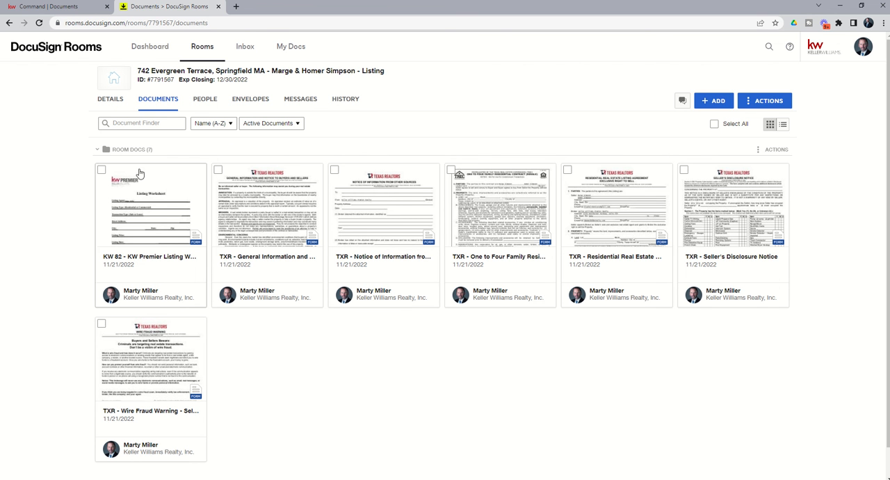
mouse_move(275, 225)
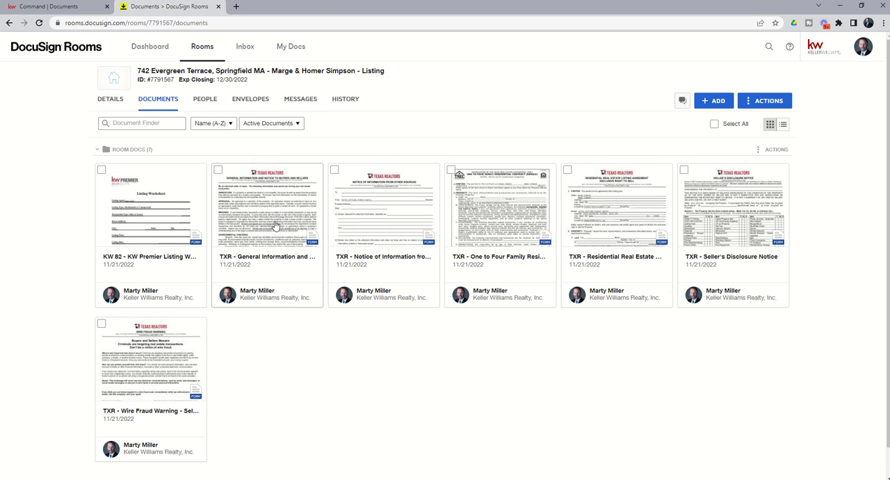
mouse_move(581, 155)
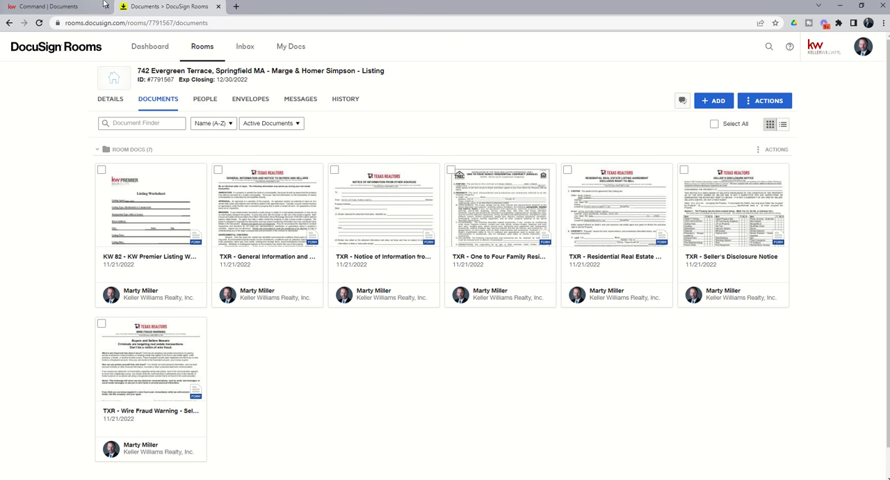
mouse_move(48, 6)
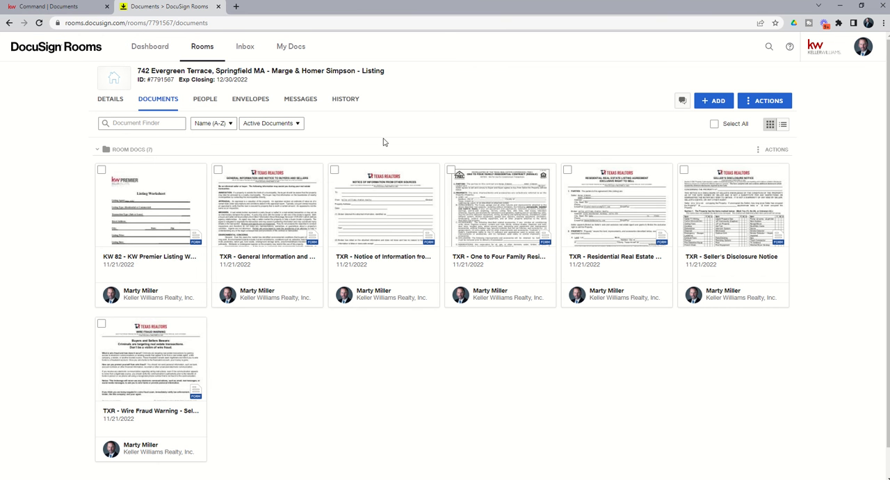
mouse_move(606, 133)
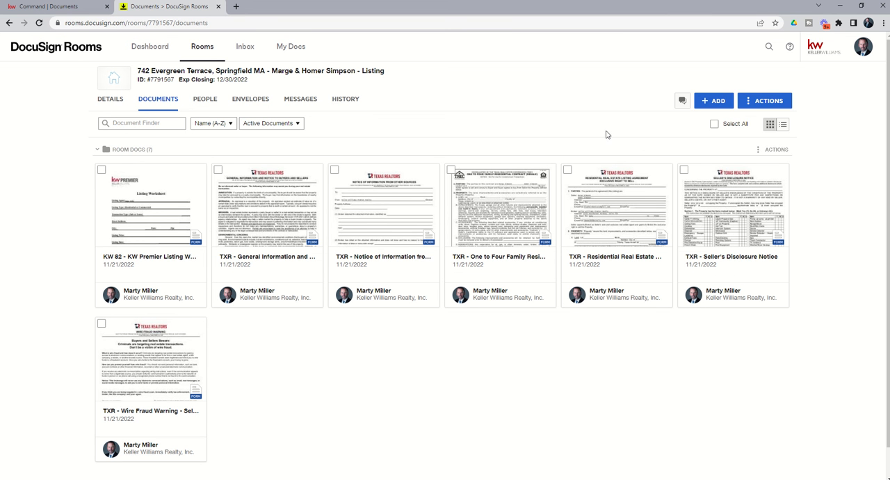
mouse_move(681, 120)
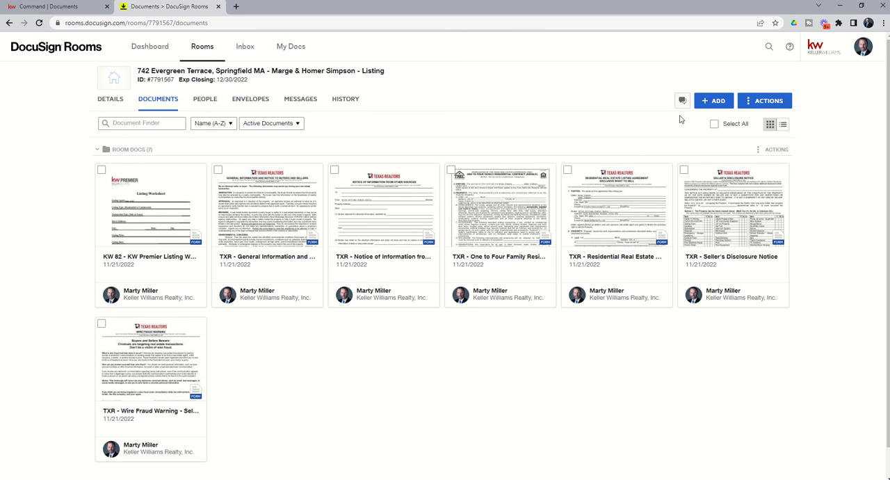
mouse_move(713, 100)
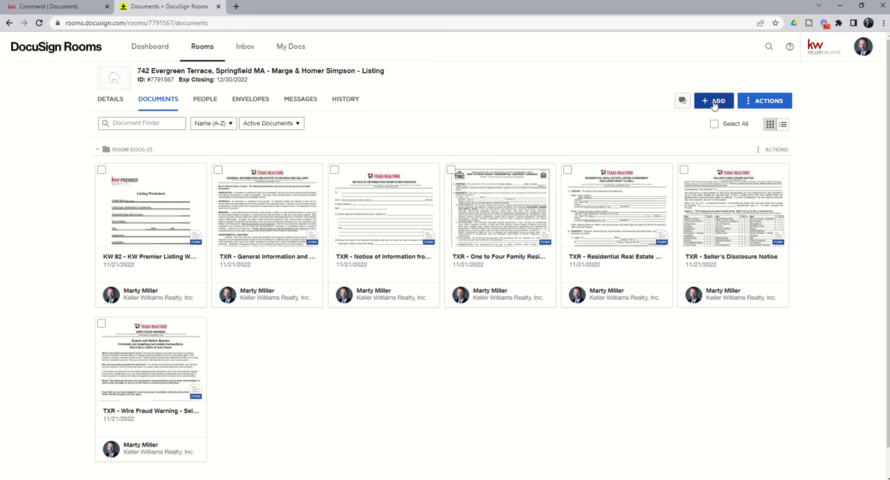
Step: Open the room's add-document menu listing computer, DocuSign forms and cloud sources
left_click(714, 100)
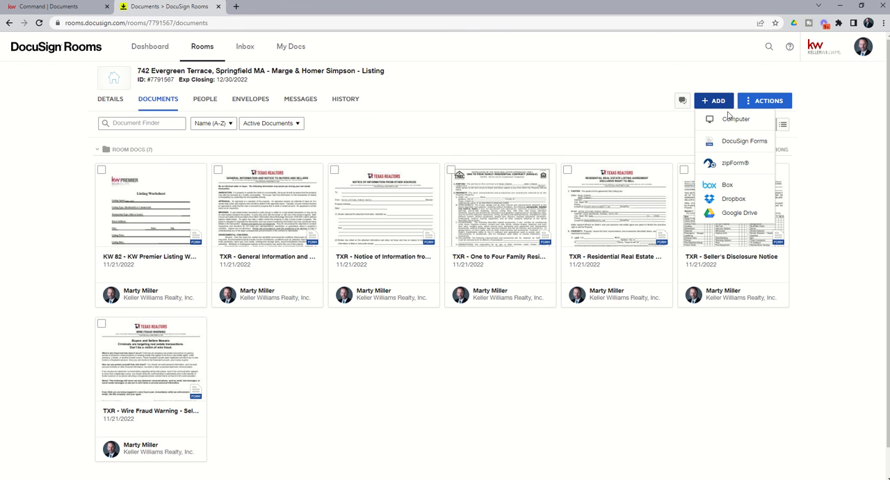
mouse_move(743, 156)
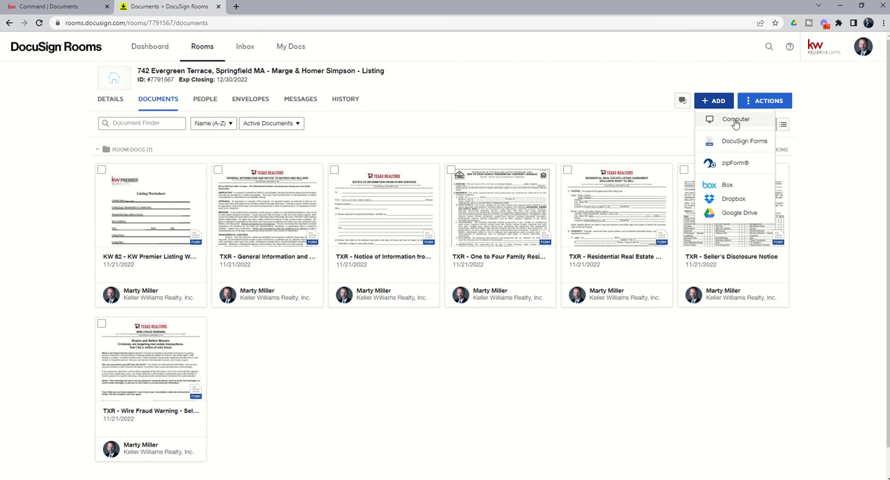
mouse_move(717, 200)
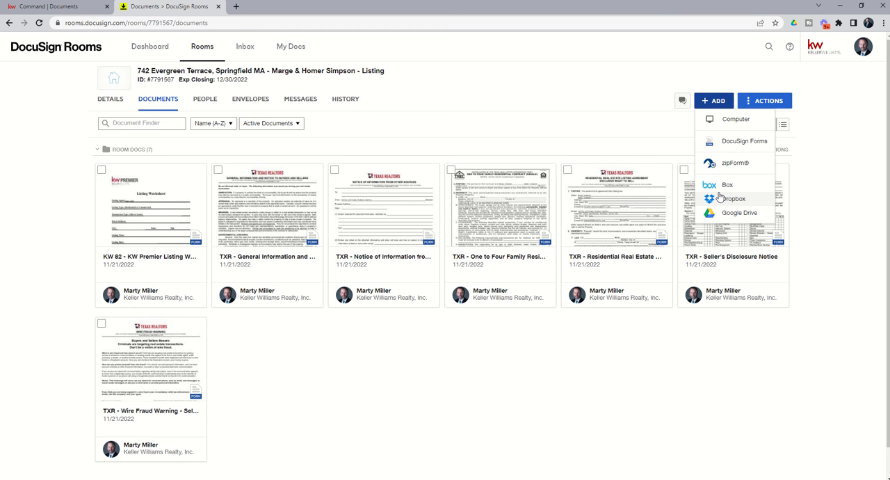
mouse_move(729, 184)
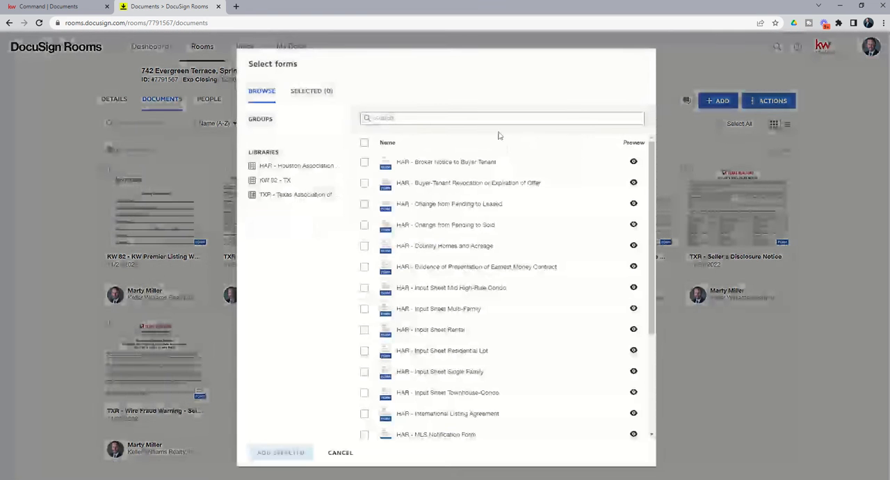
Step: Browse the TXR library's Residential Listing group in the Select forms window
left_click(295, 238)
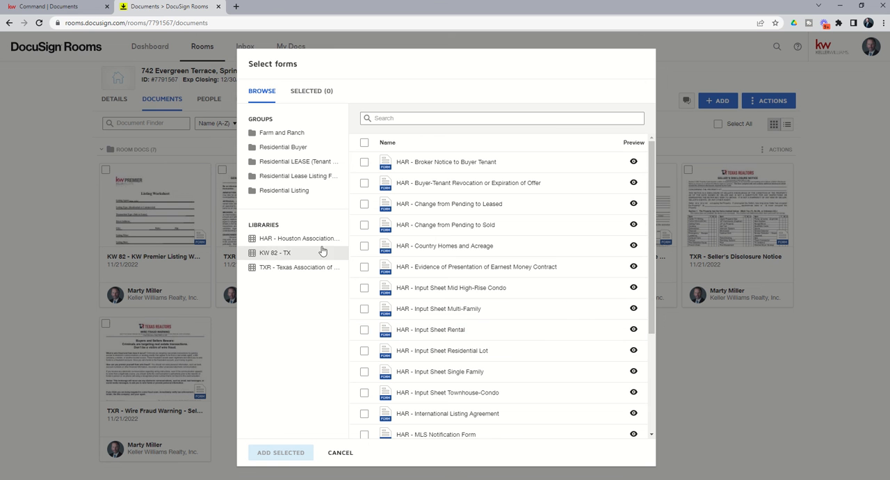
mouse_move(299, 238)
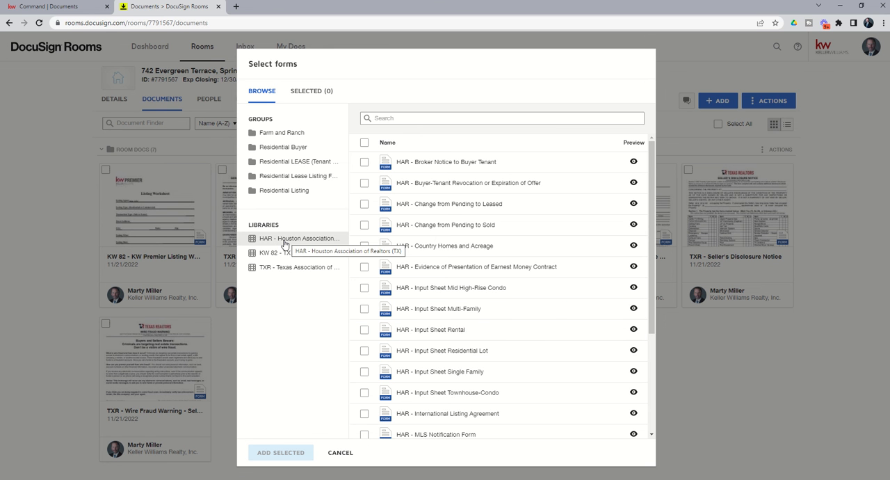
mouse_move(417, 393)
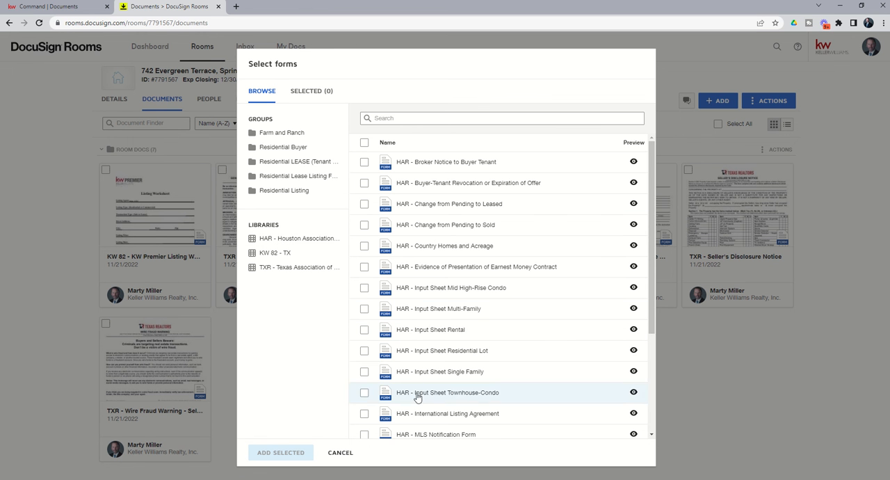
mouse_move(421, 372)
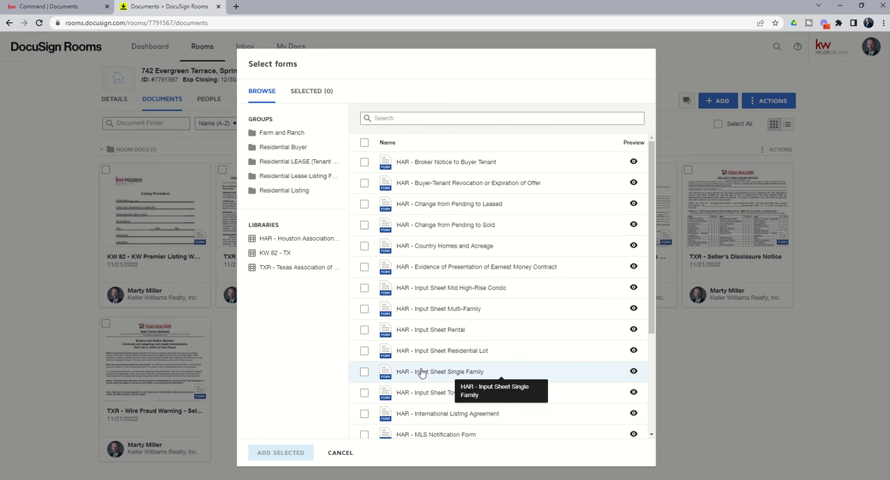
left_click(298, 267)
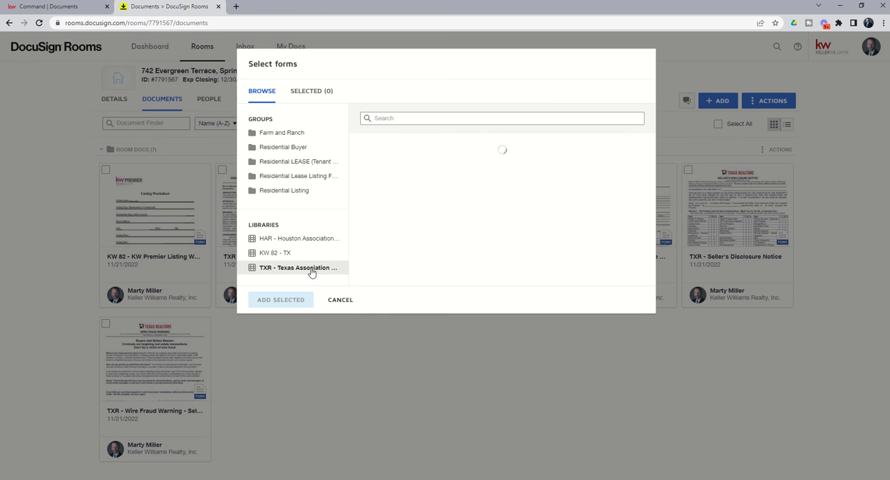
left_click(297, 267)
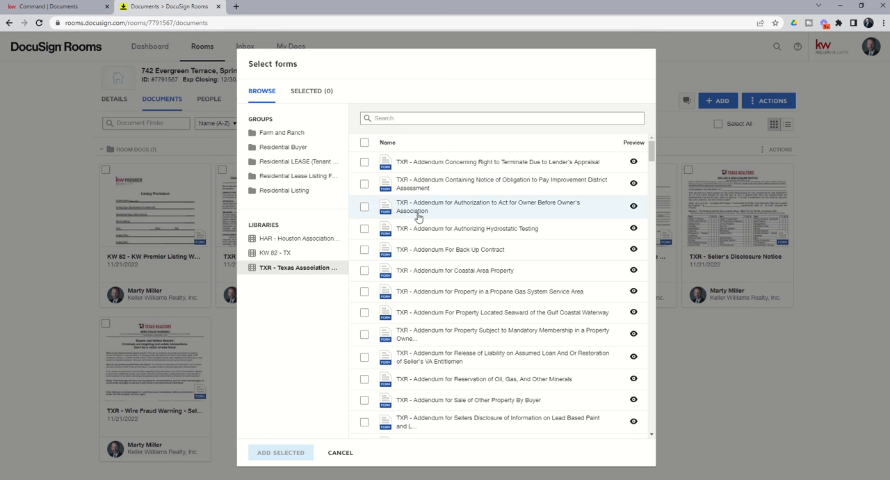
mouse_move(431, 423)
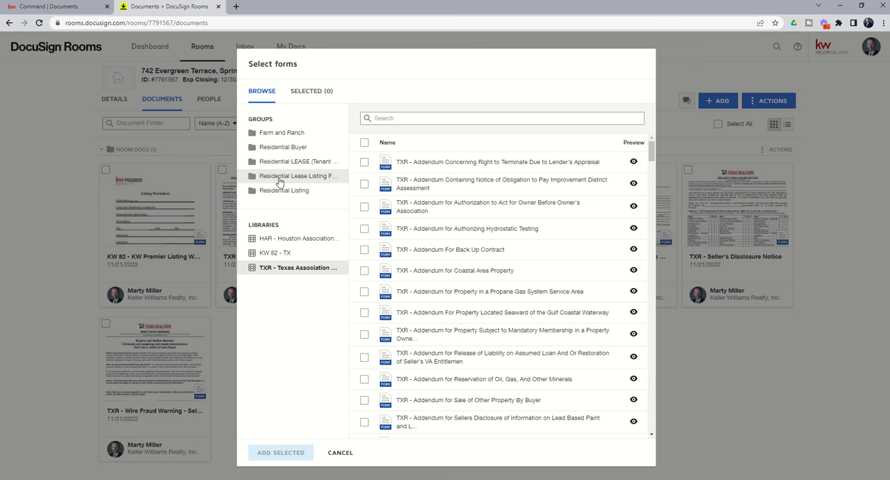
mouse_move(283, 190)
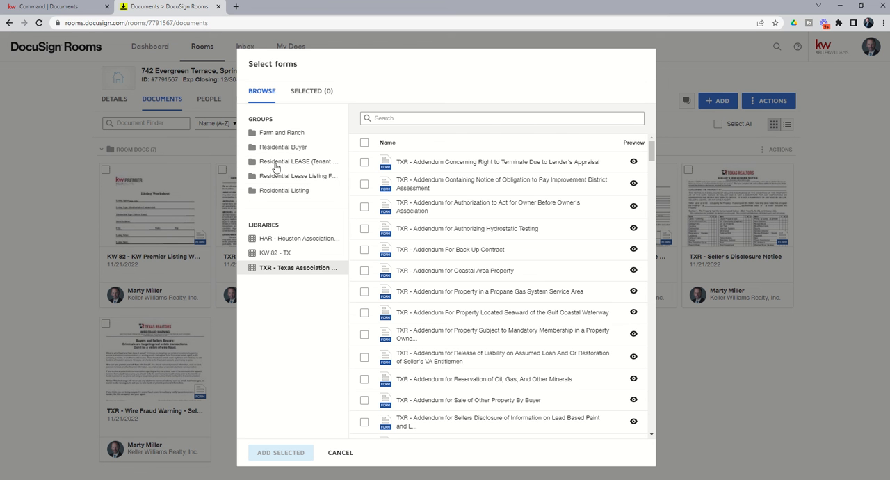
mouse_move(284, 189)
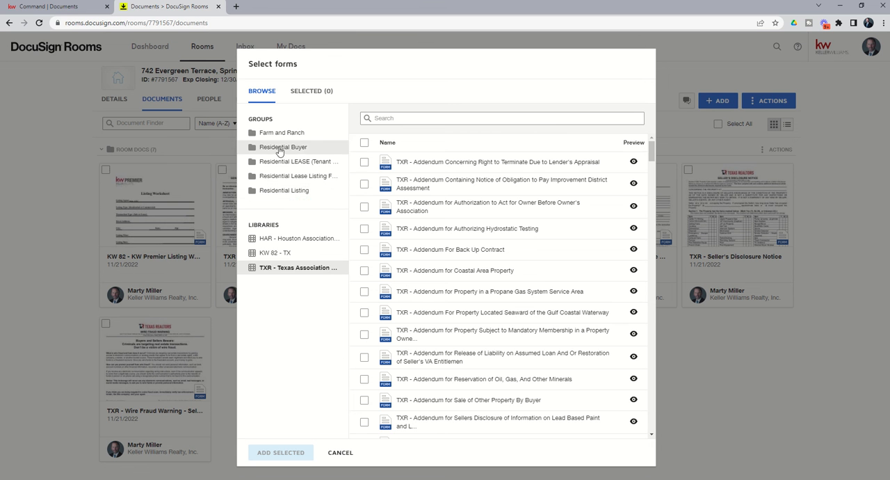
mouse_move(283, 190)
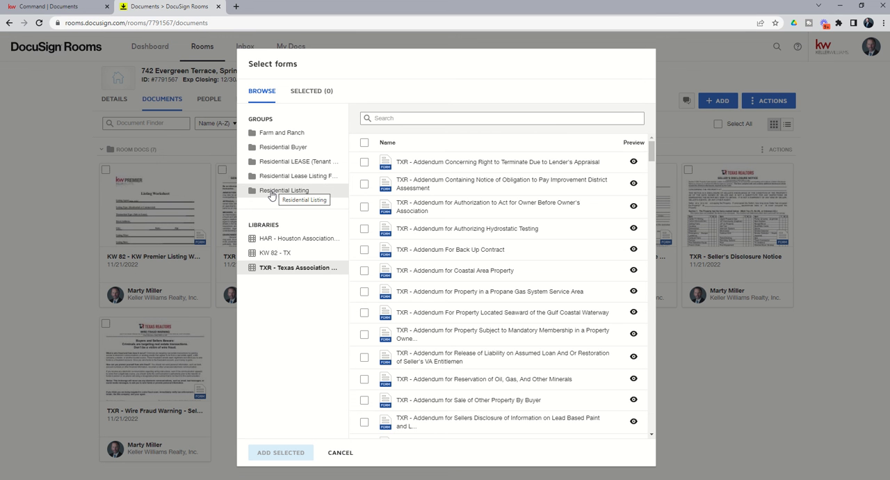
left_click(283, 189)
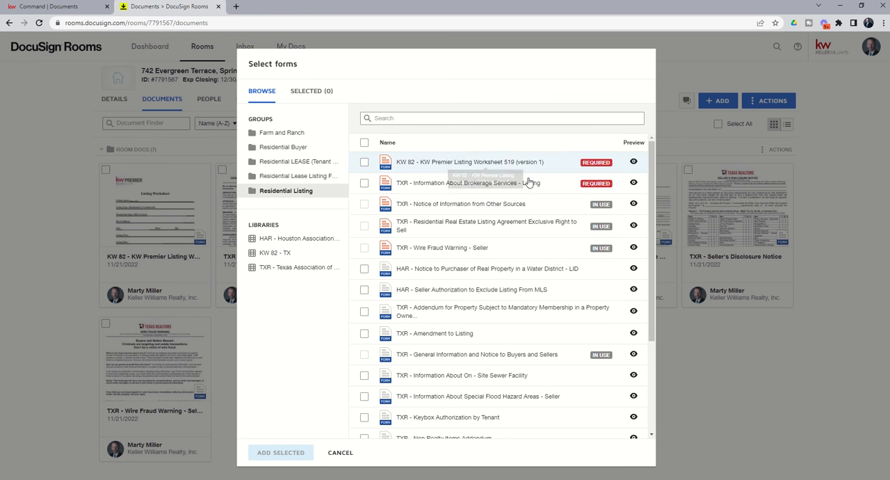
mouse_move(476, 309)
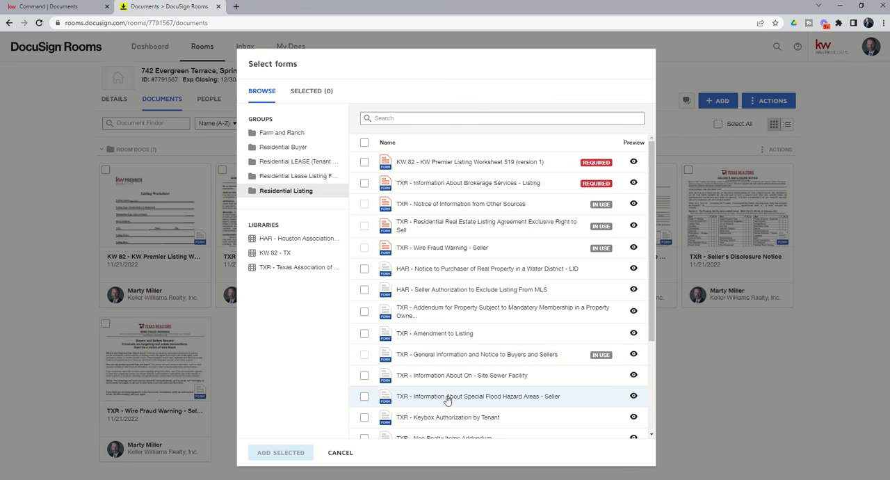
mouse_move(457, 225)
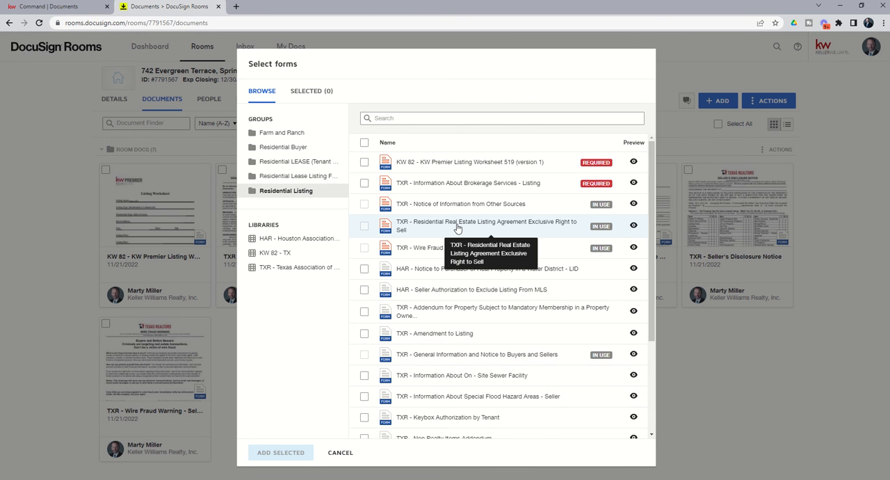
mouse_move(451, 171)
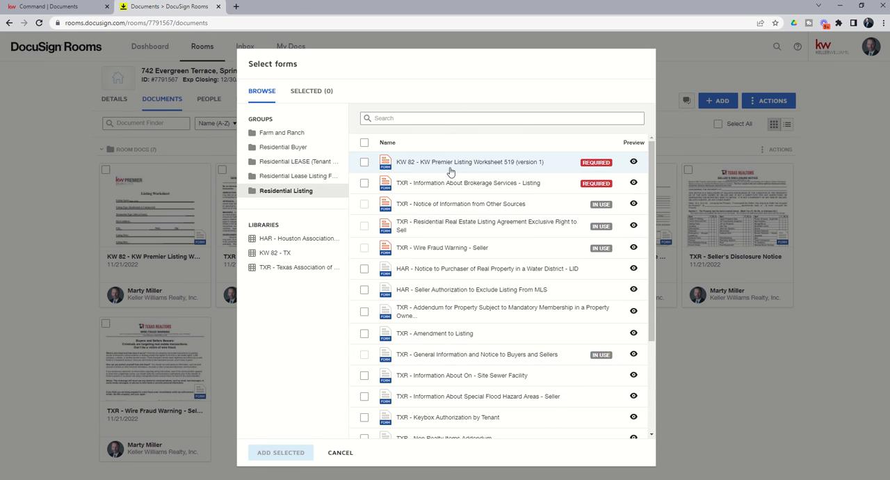
mouse_move(590, 171)
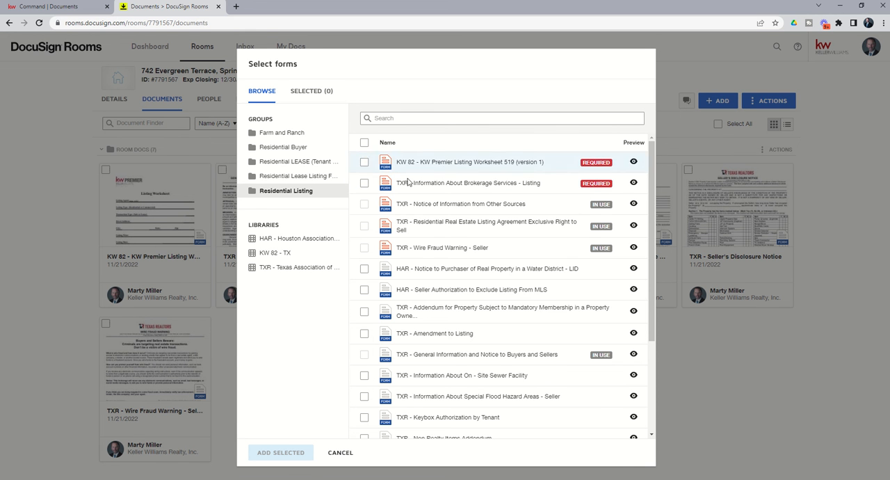
mouse_move(438, 183)
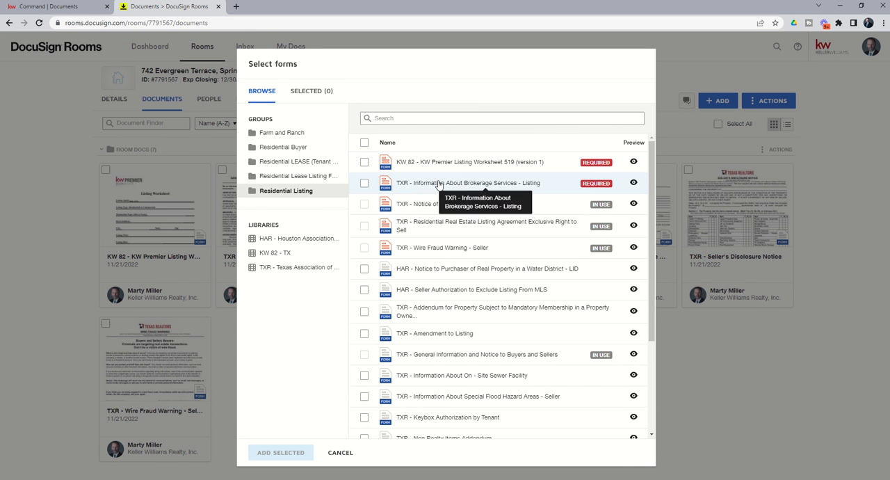
mouse_move(412, 140)
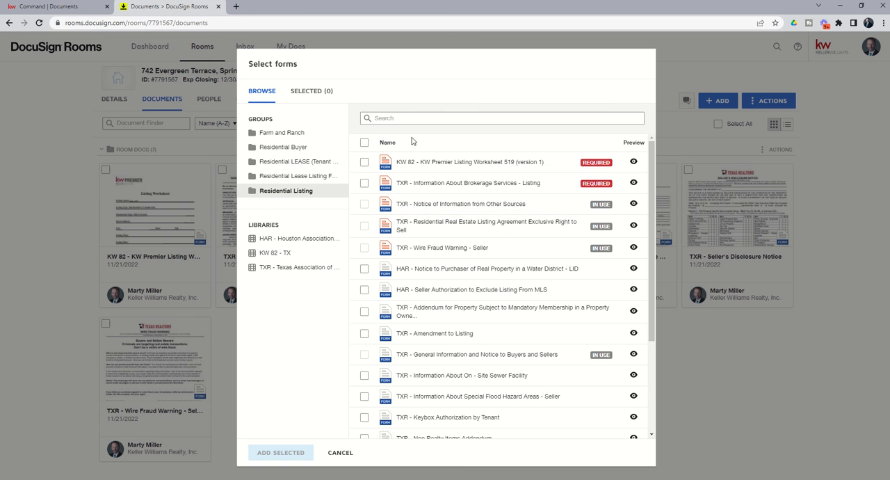
type("third part")
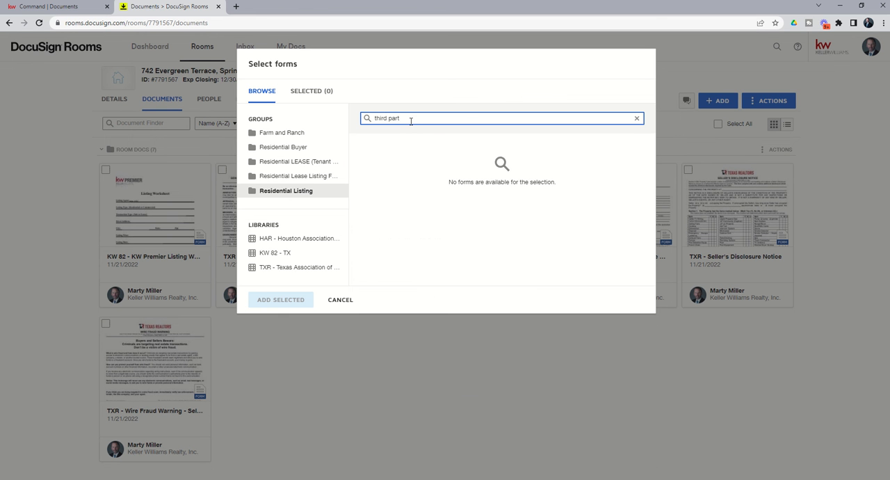
left_click(636, 118)
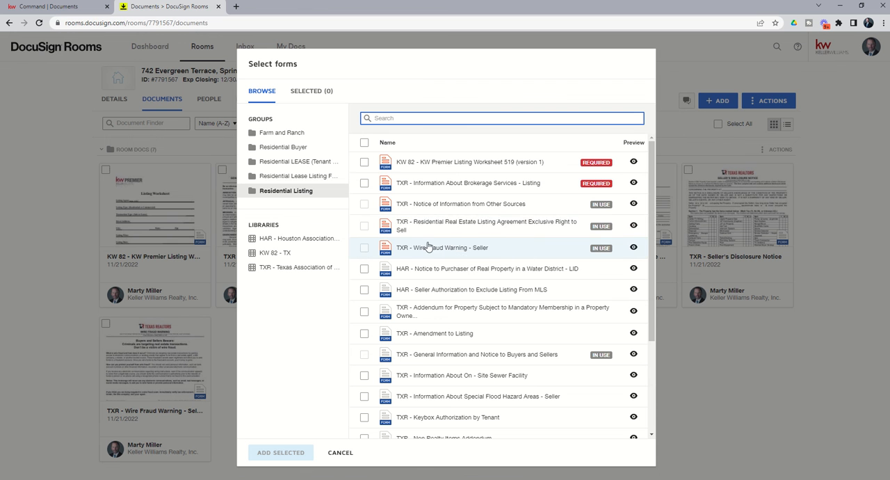
mouse_move(433, 217)
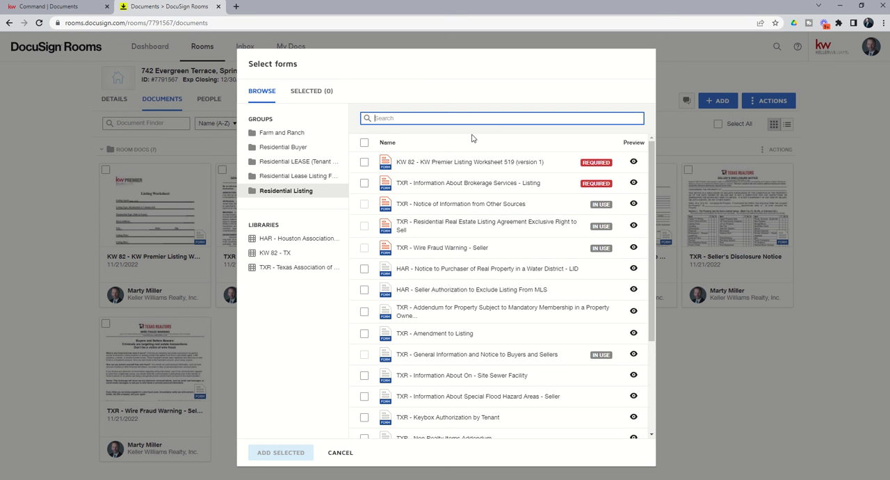
mouse_move(456, 139)
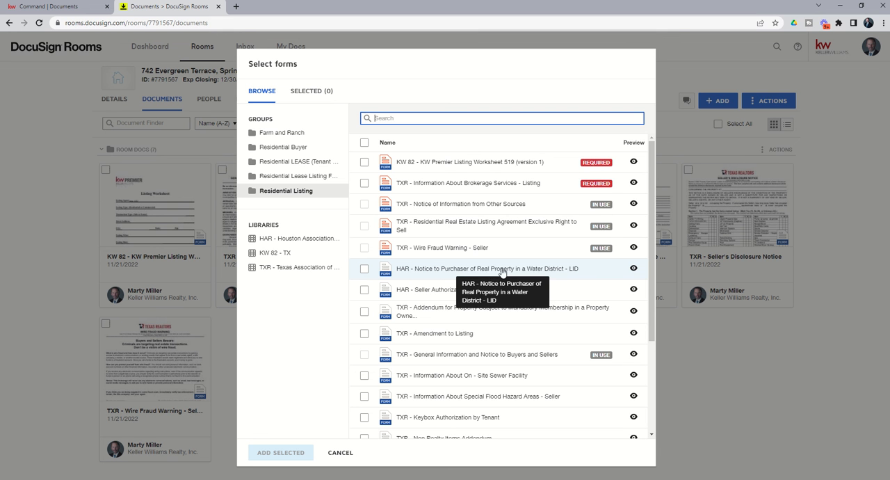
Step: Tick the Water District notice, Mandatory Membership addendum and Non Realty Items Addendum forms
left_click(365, 268)
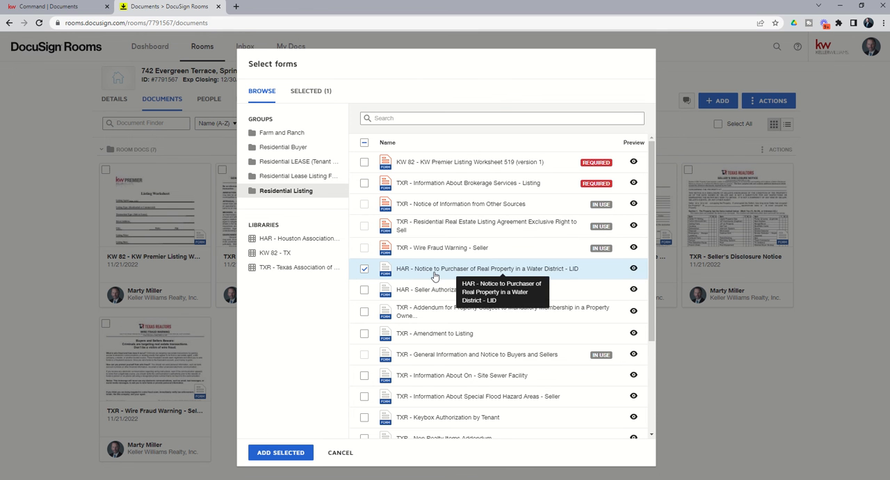
mouse_move(440, 317)
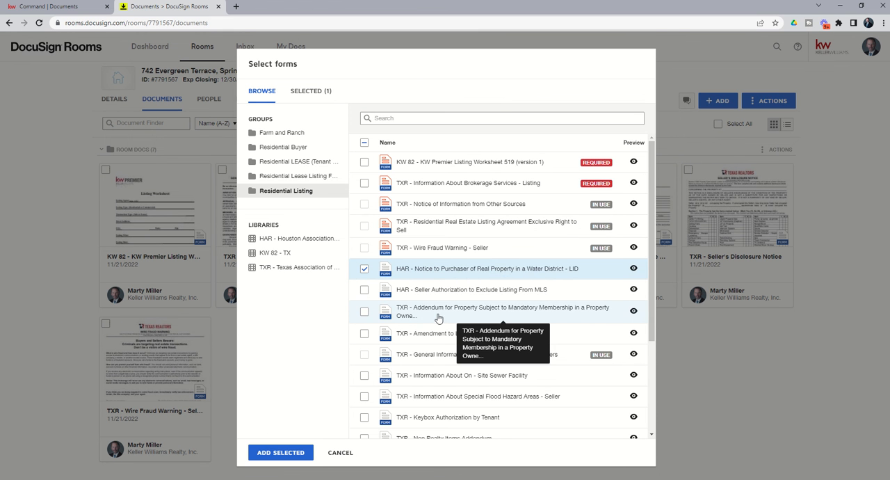
left_click(364, 312)
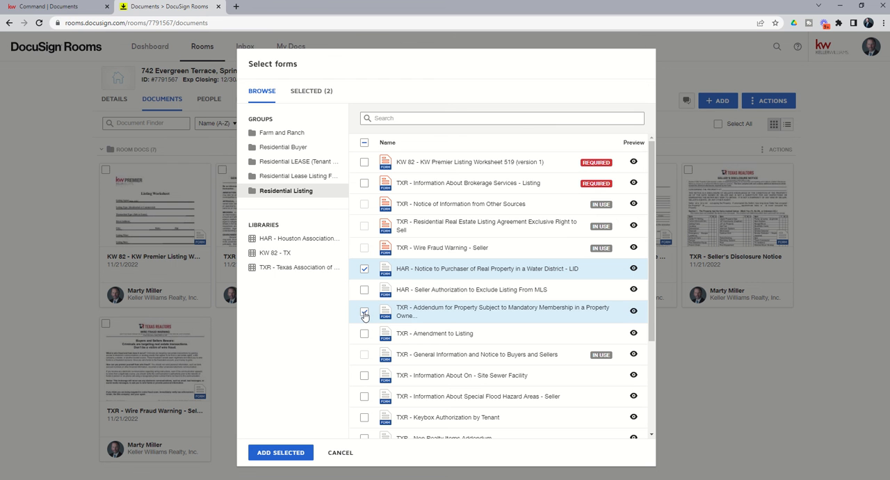
scroll("down", 3)
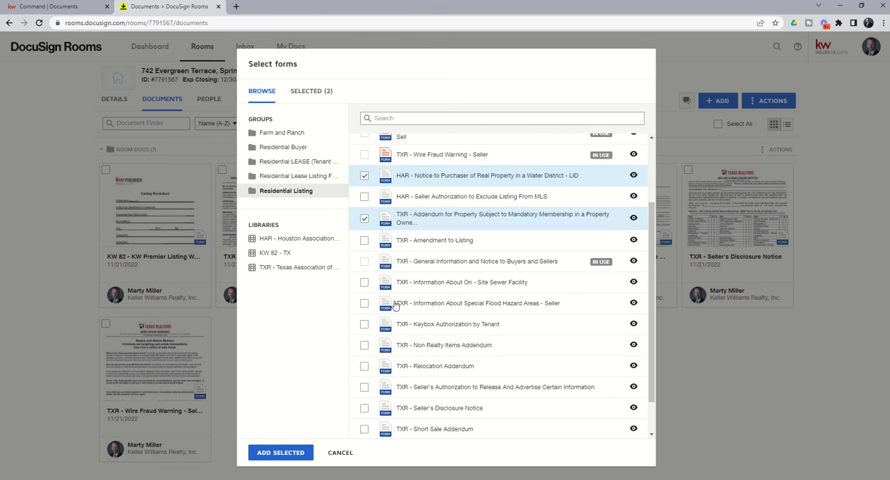
scroll("down", 3)
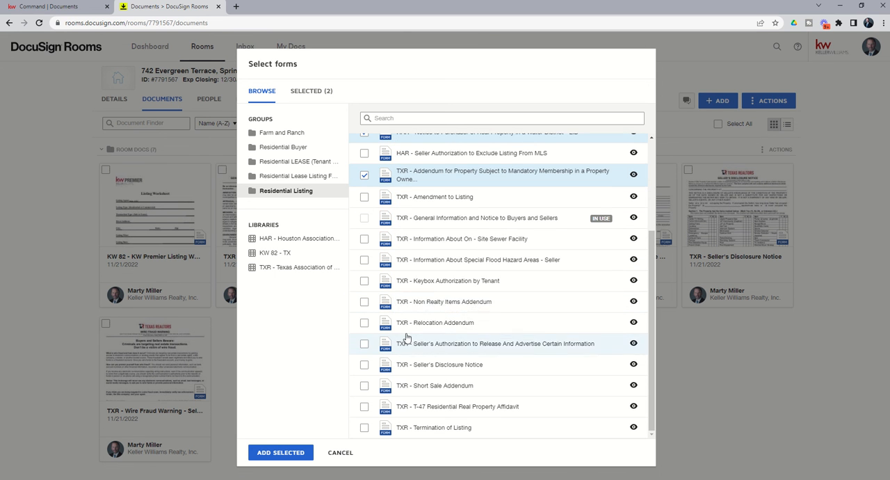
mouse_move(373, 314)
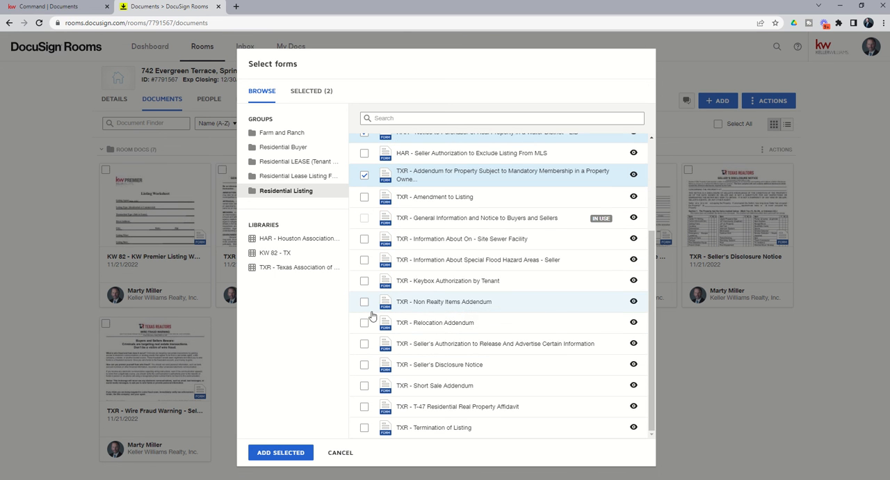
mouse_move(442, 302)
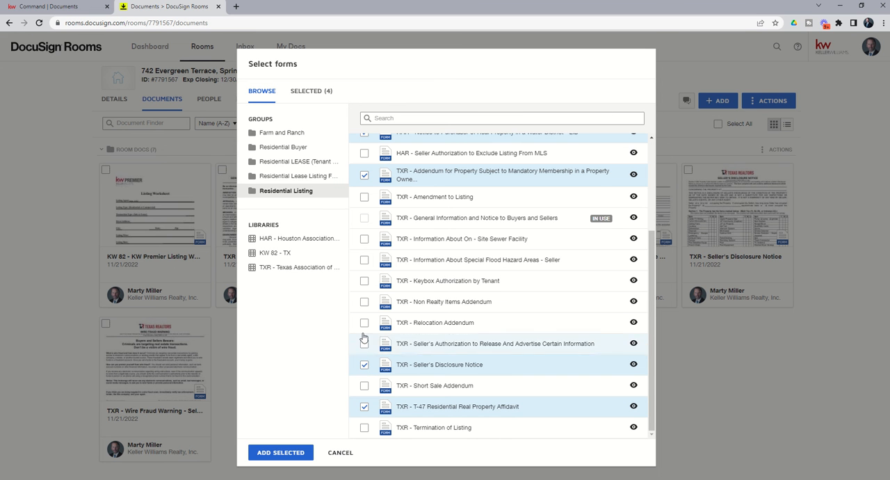
left_click(365, 301)
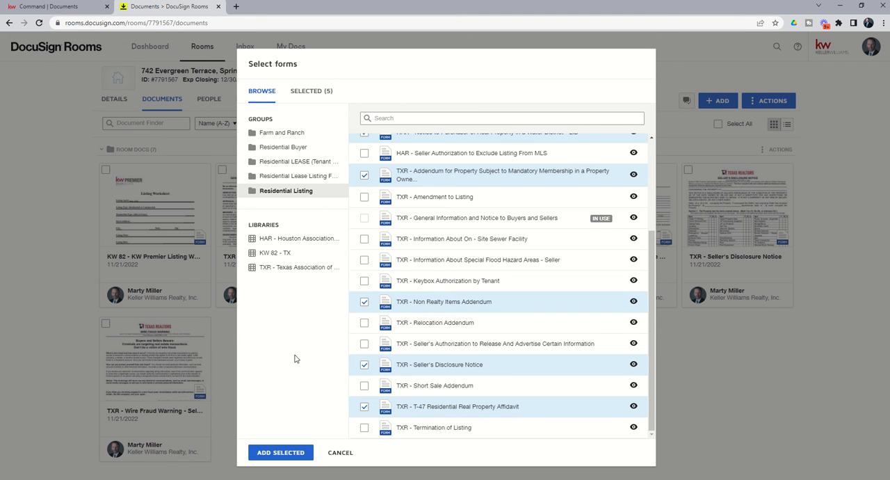
mouse_move(289, 366)
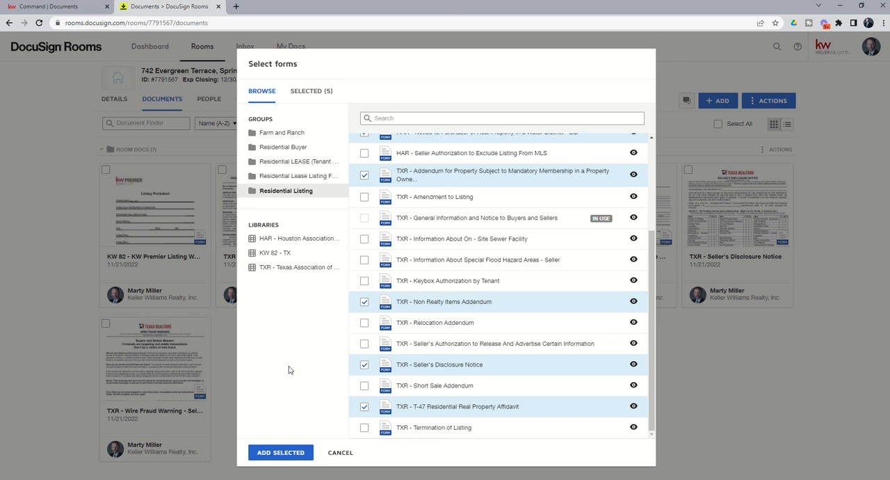
mouse_move(269, 442)
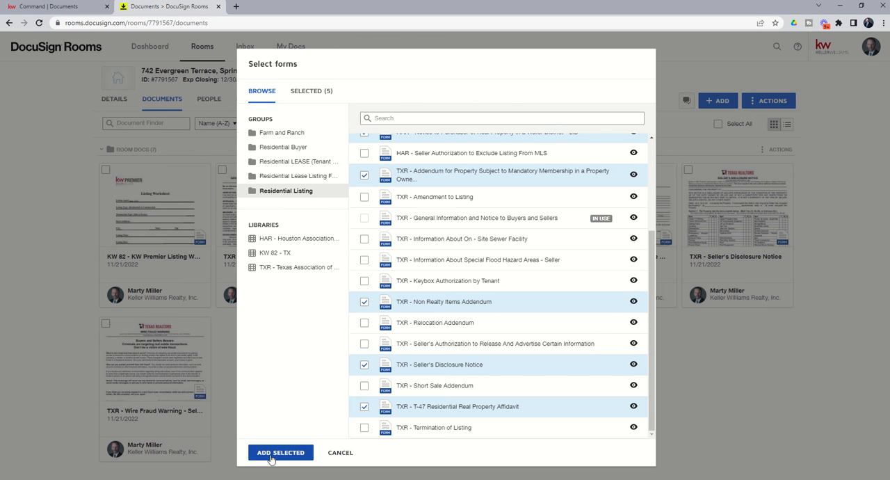
Step: Add the five selected forms to the room, bringing it to 12 documents
left_click(281, 452)
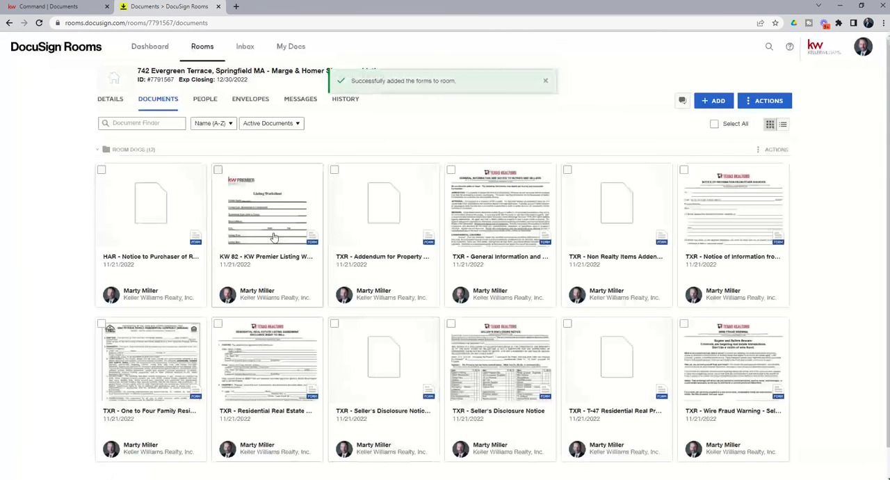
left_click(545, 81)
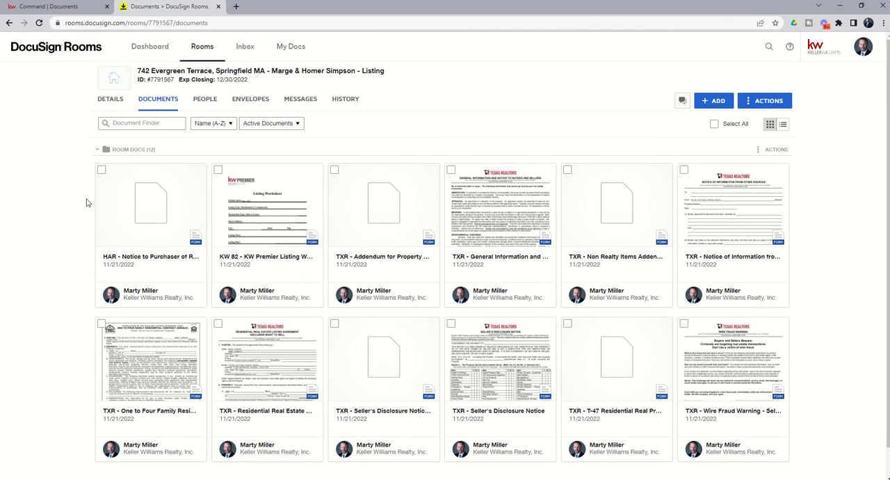
mouse_move(142, 242)
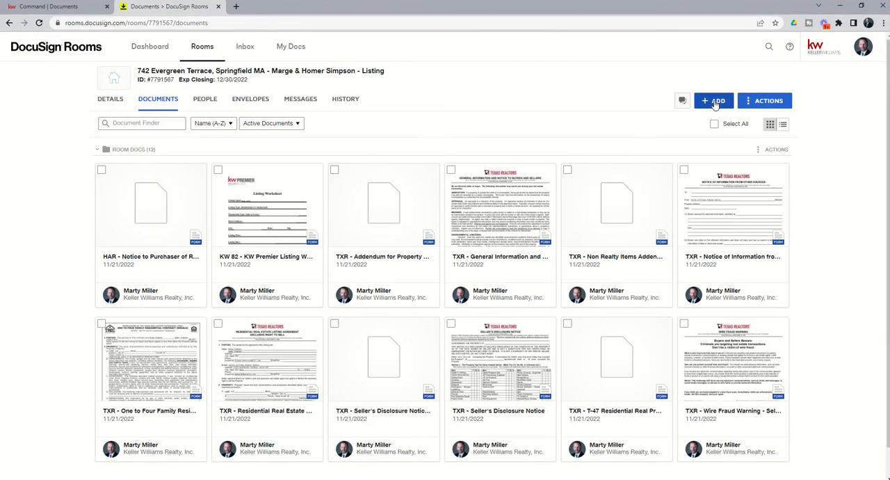
left_click(713, 100)
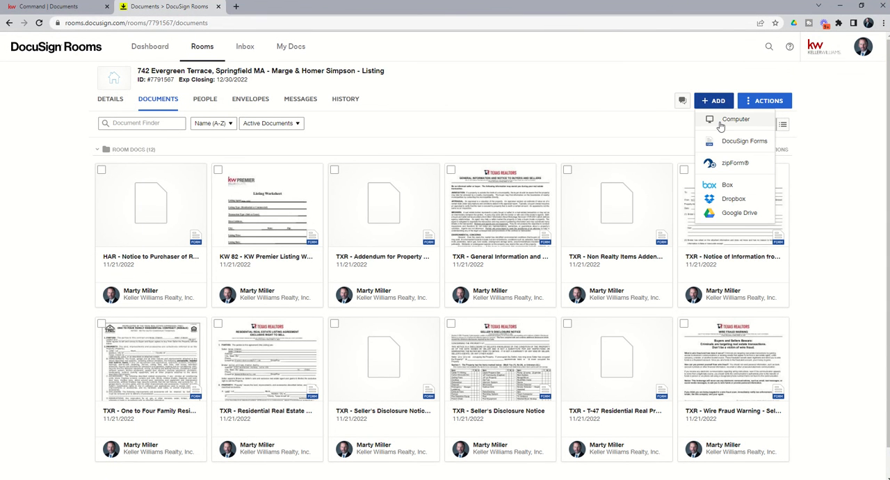
left_click(734, 120)
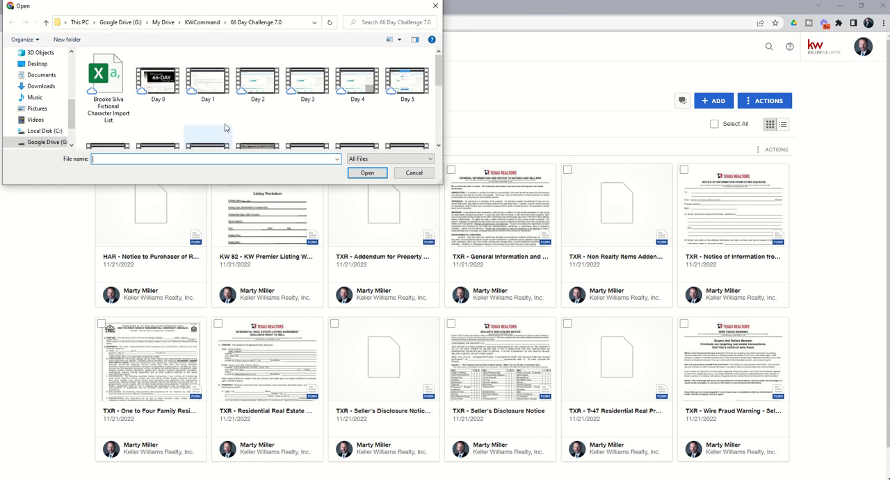
left_click(257, 78)
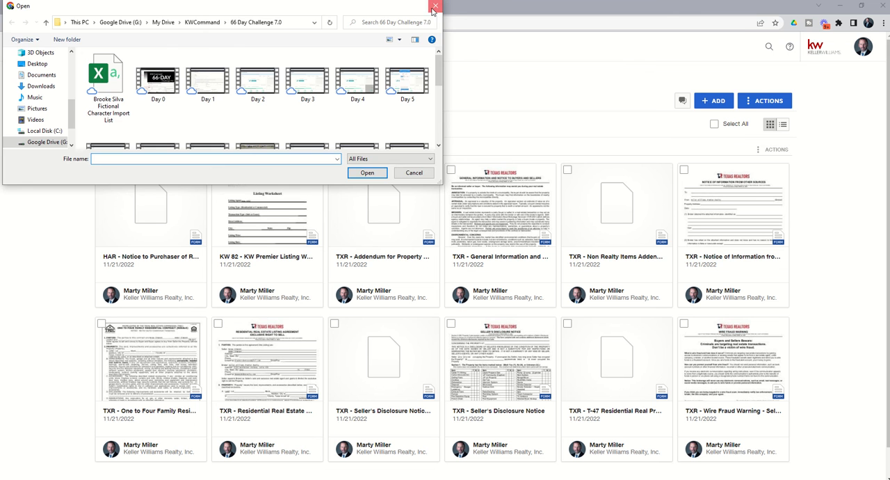
left_click(436, 6)
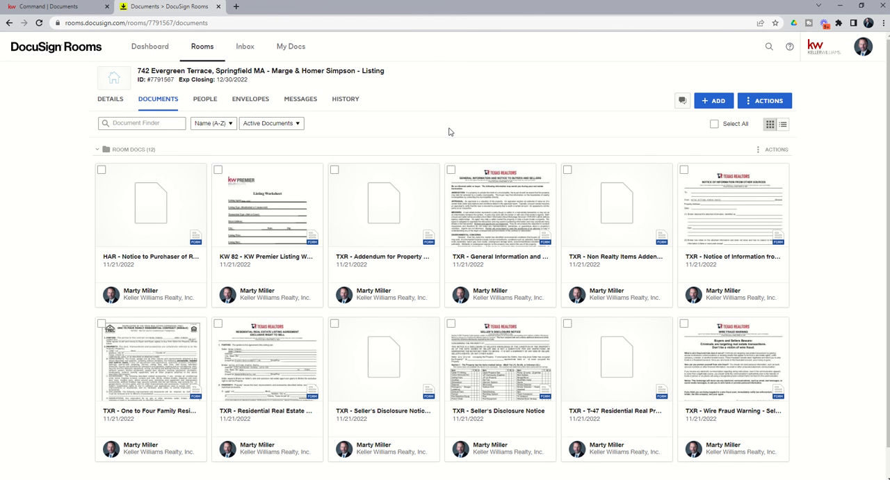
mouse_move(344, 351)
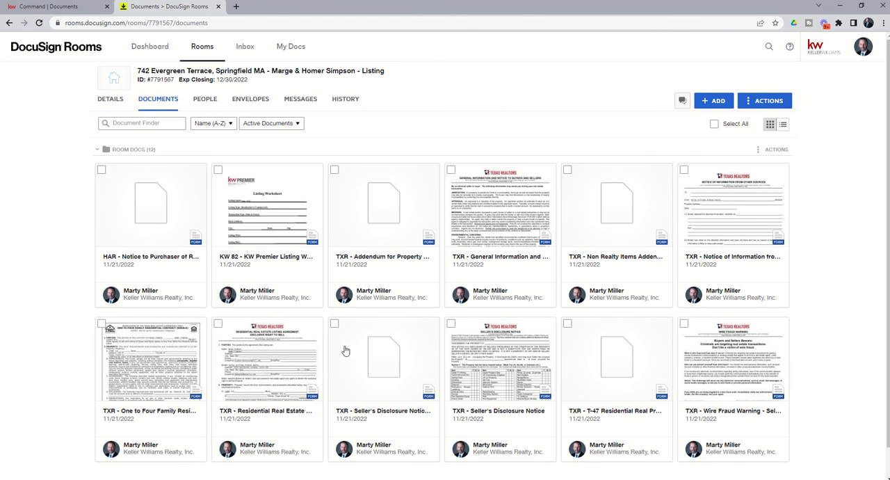
mouse_move(321, 374)
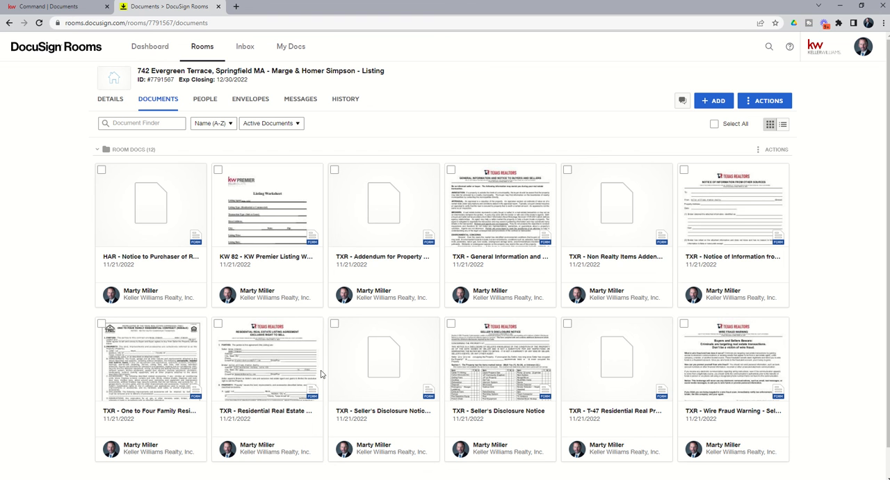
mouse_move(511, 342)
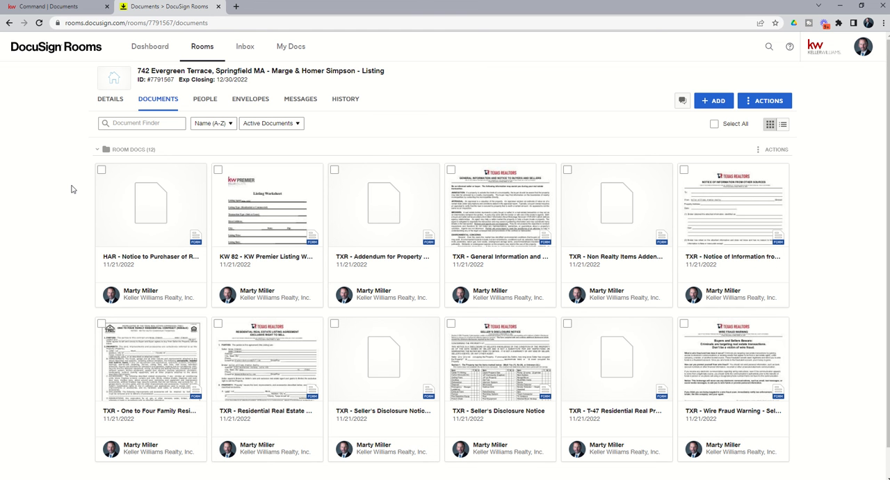
mouse_move(78, 189)
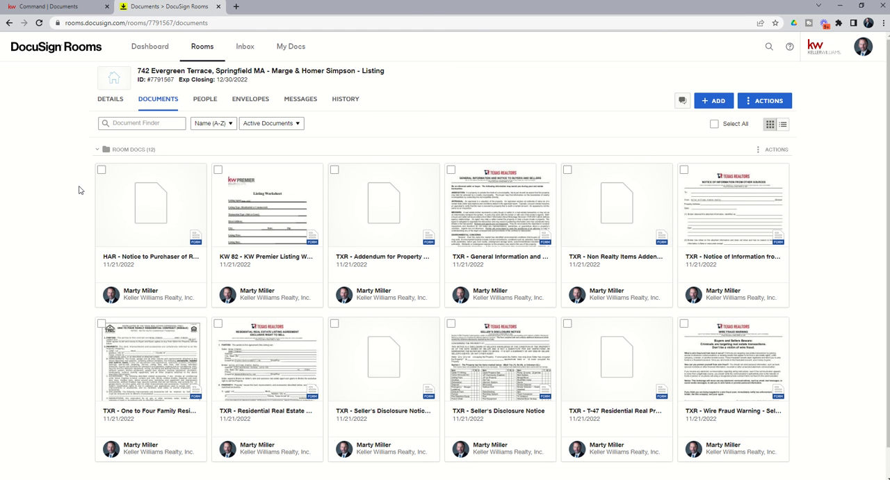